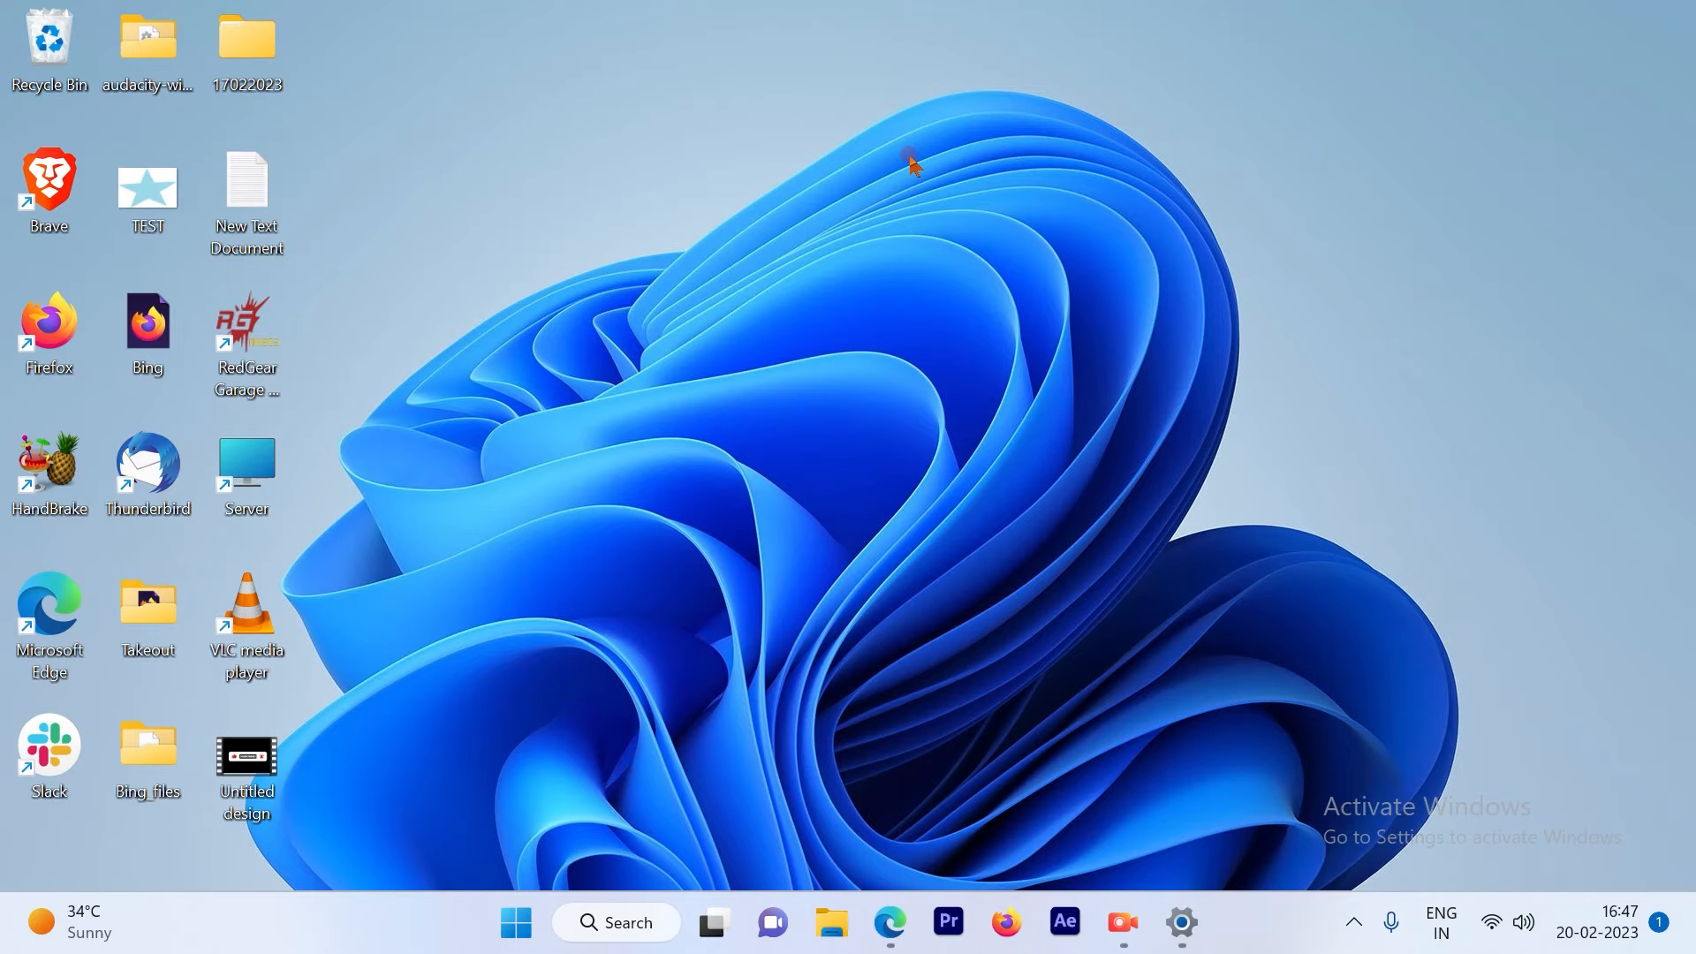
pyautogui.moveTo(1025, 151)
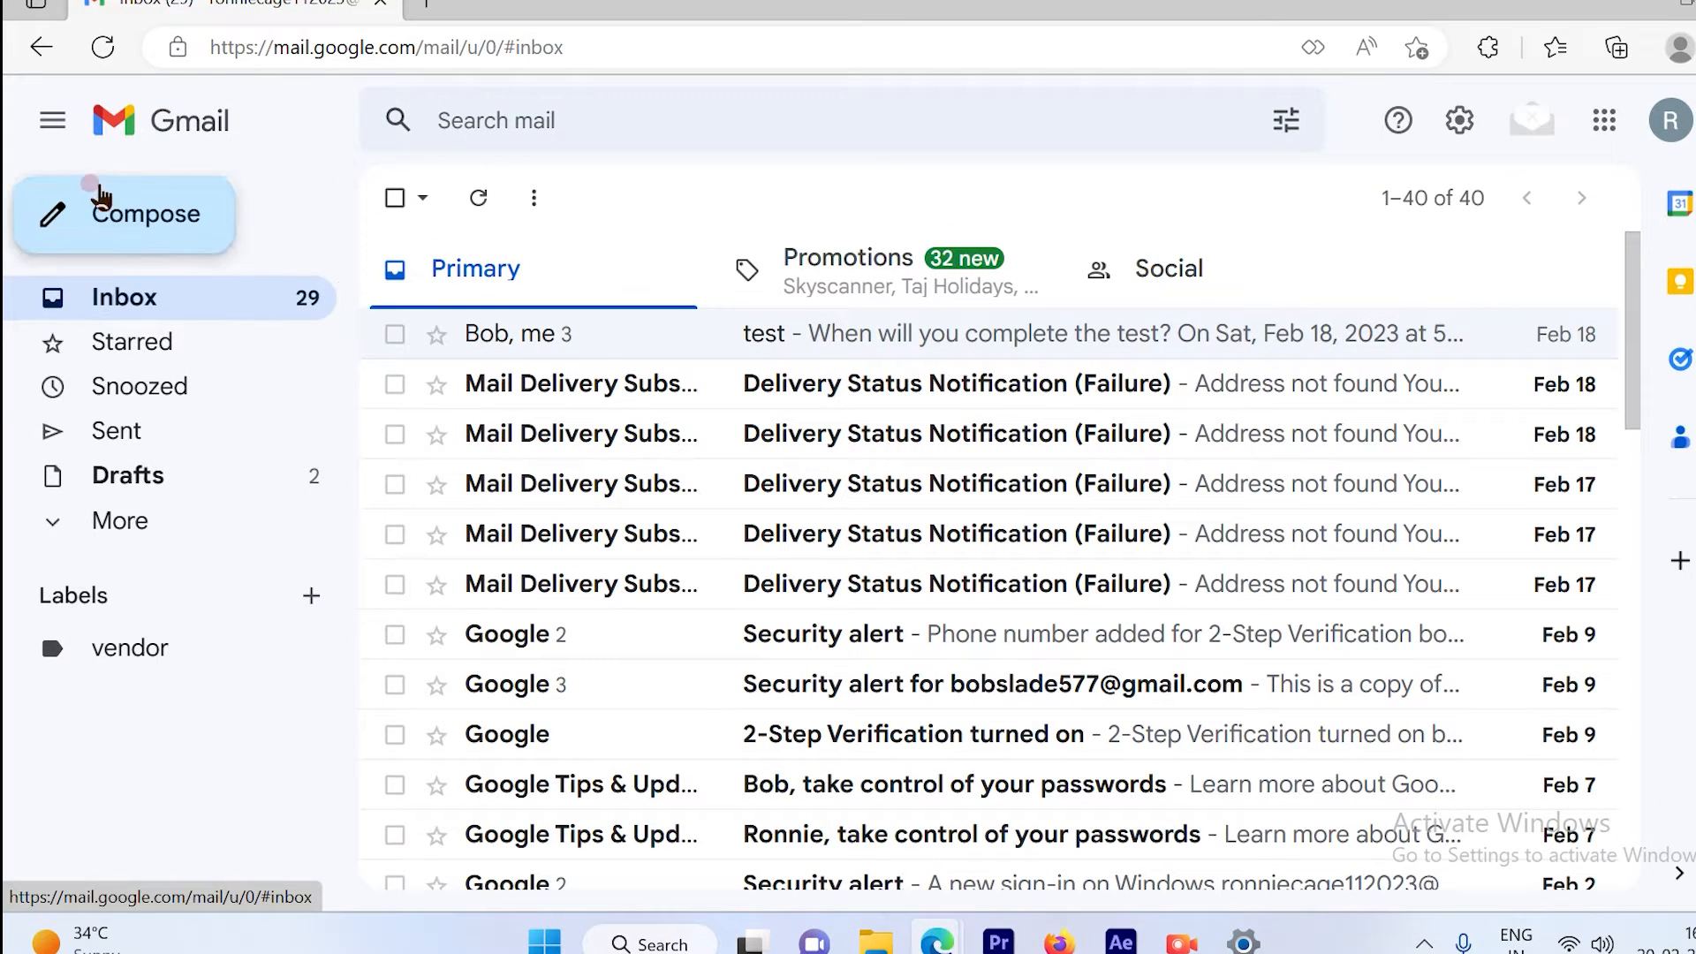
pyautogui.moveTo(329, 90)
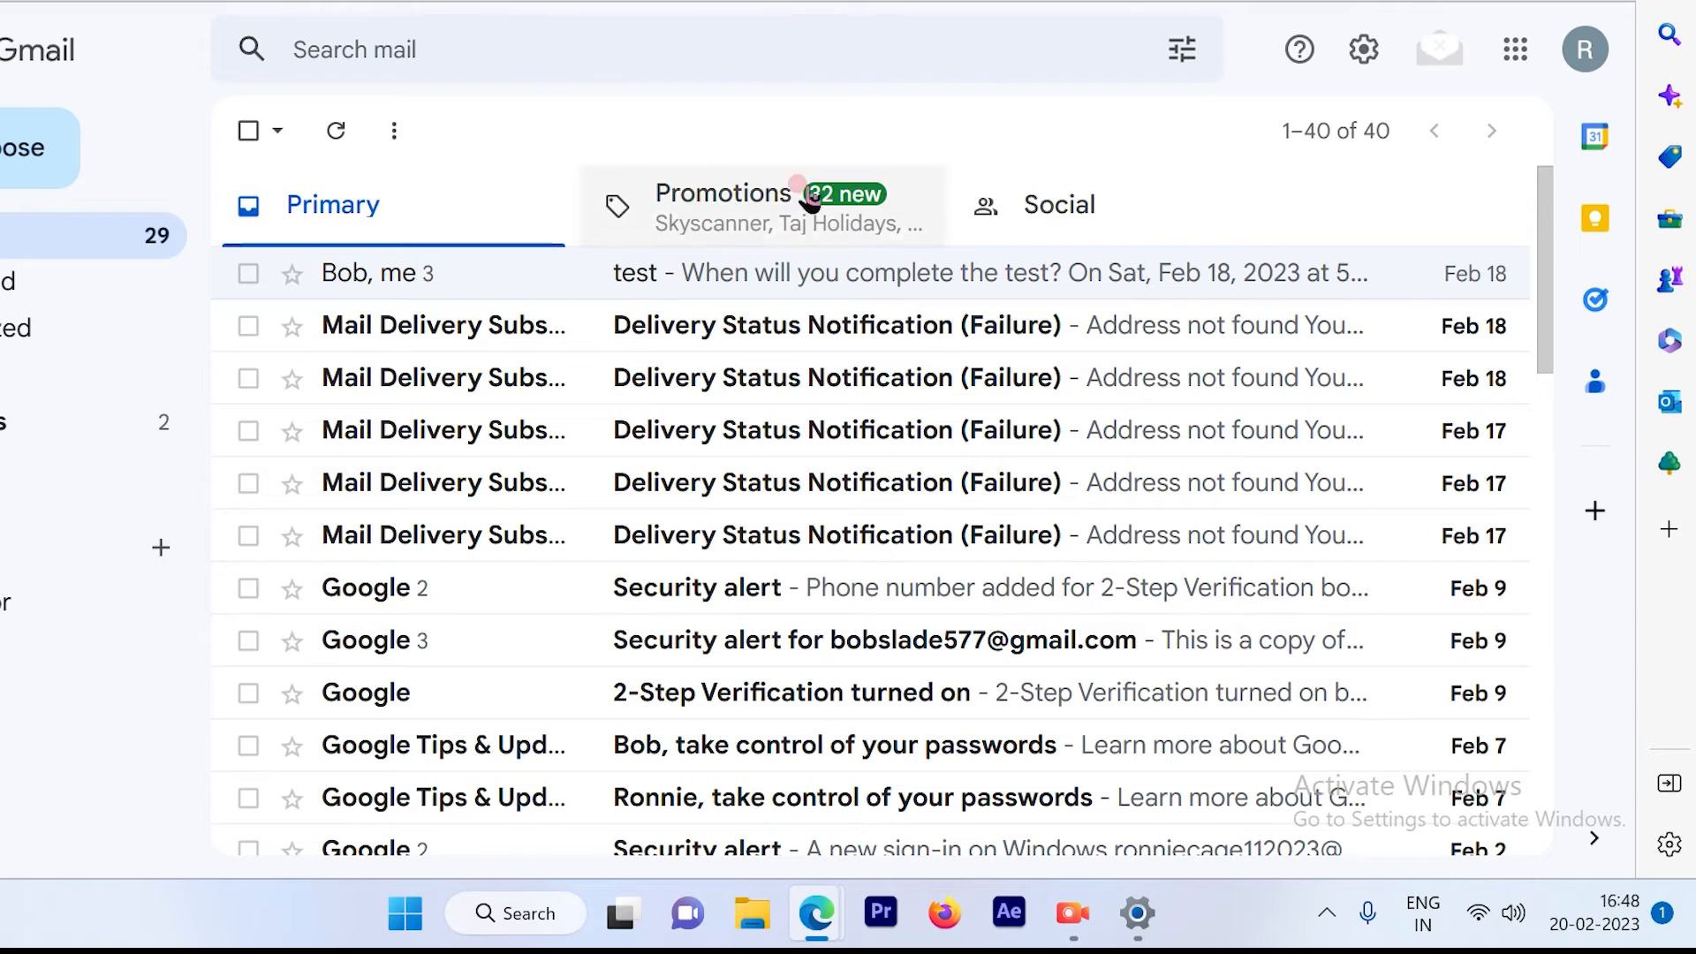
pyautogui.moveTo(1027, 430)
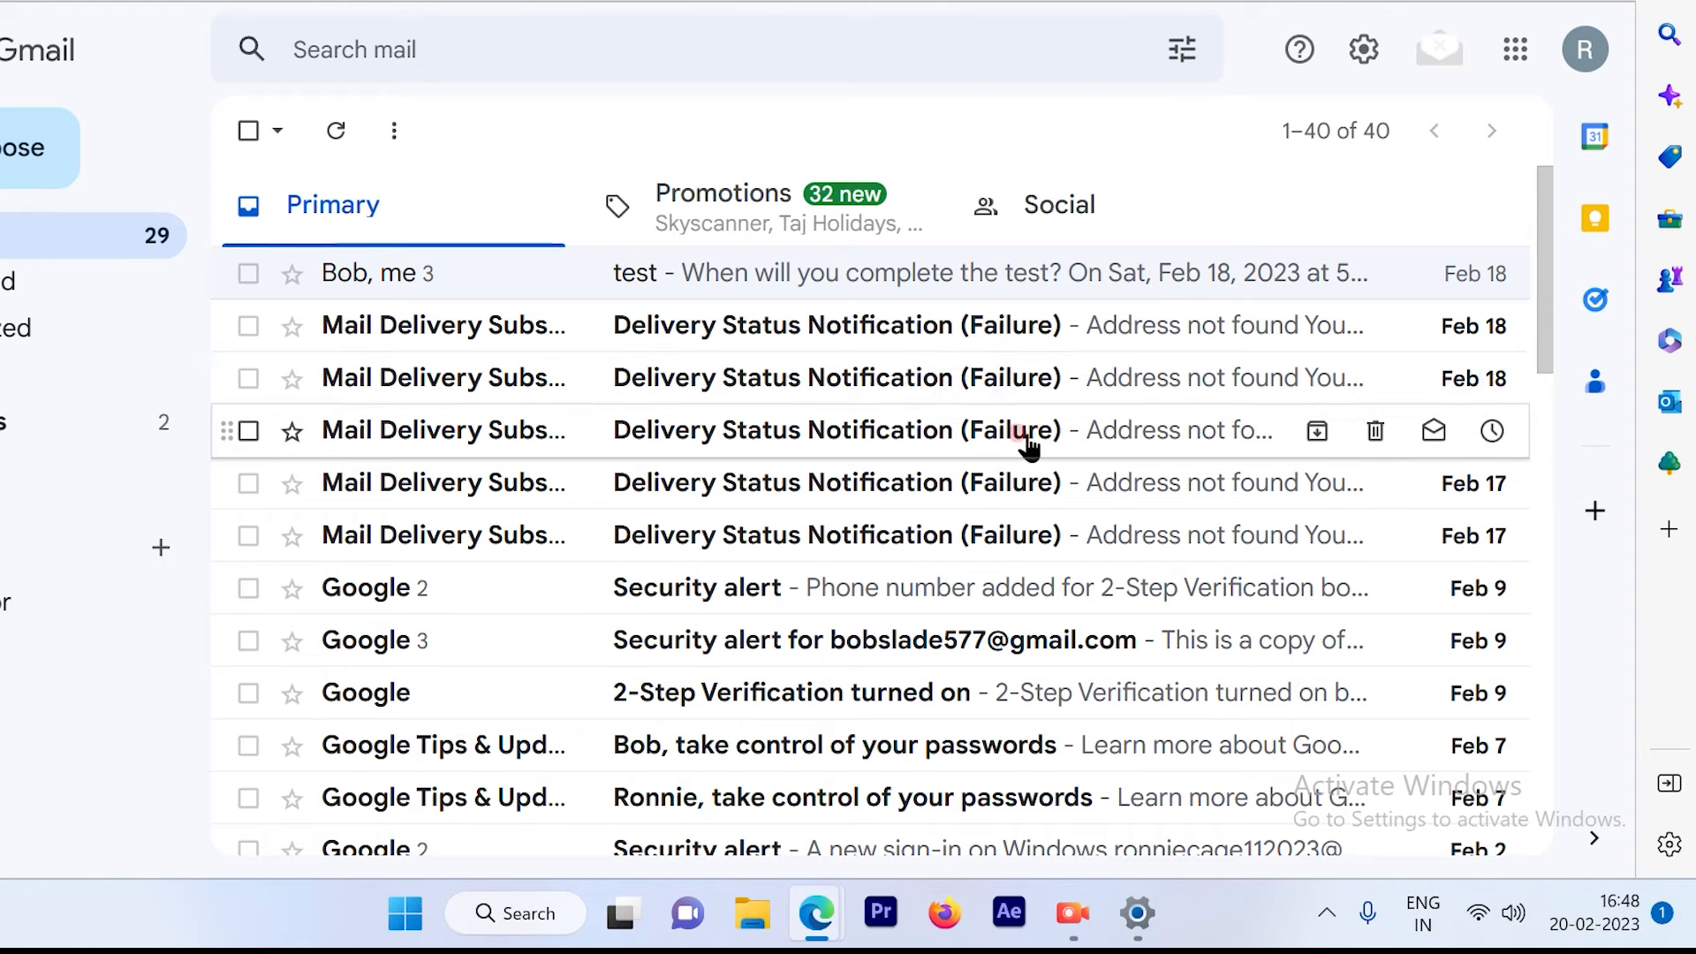
pyautogui.scroll(-3)
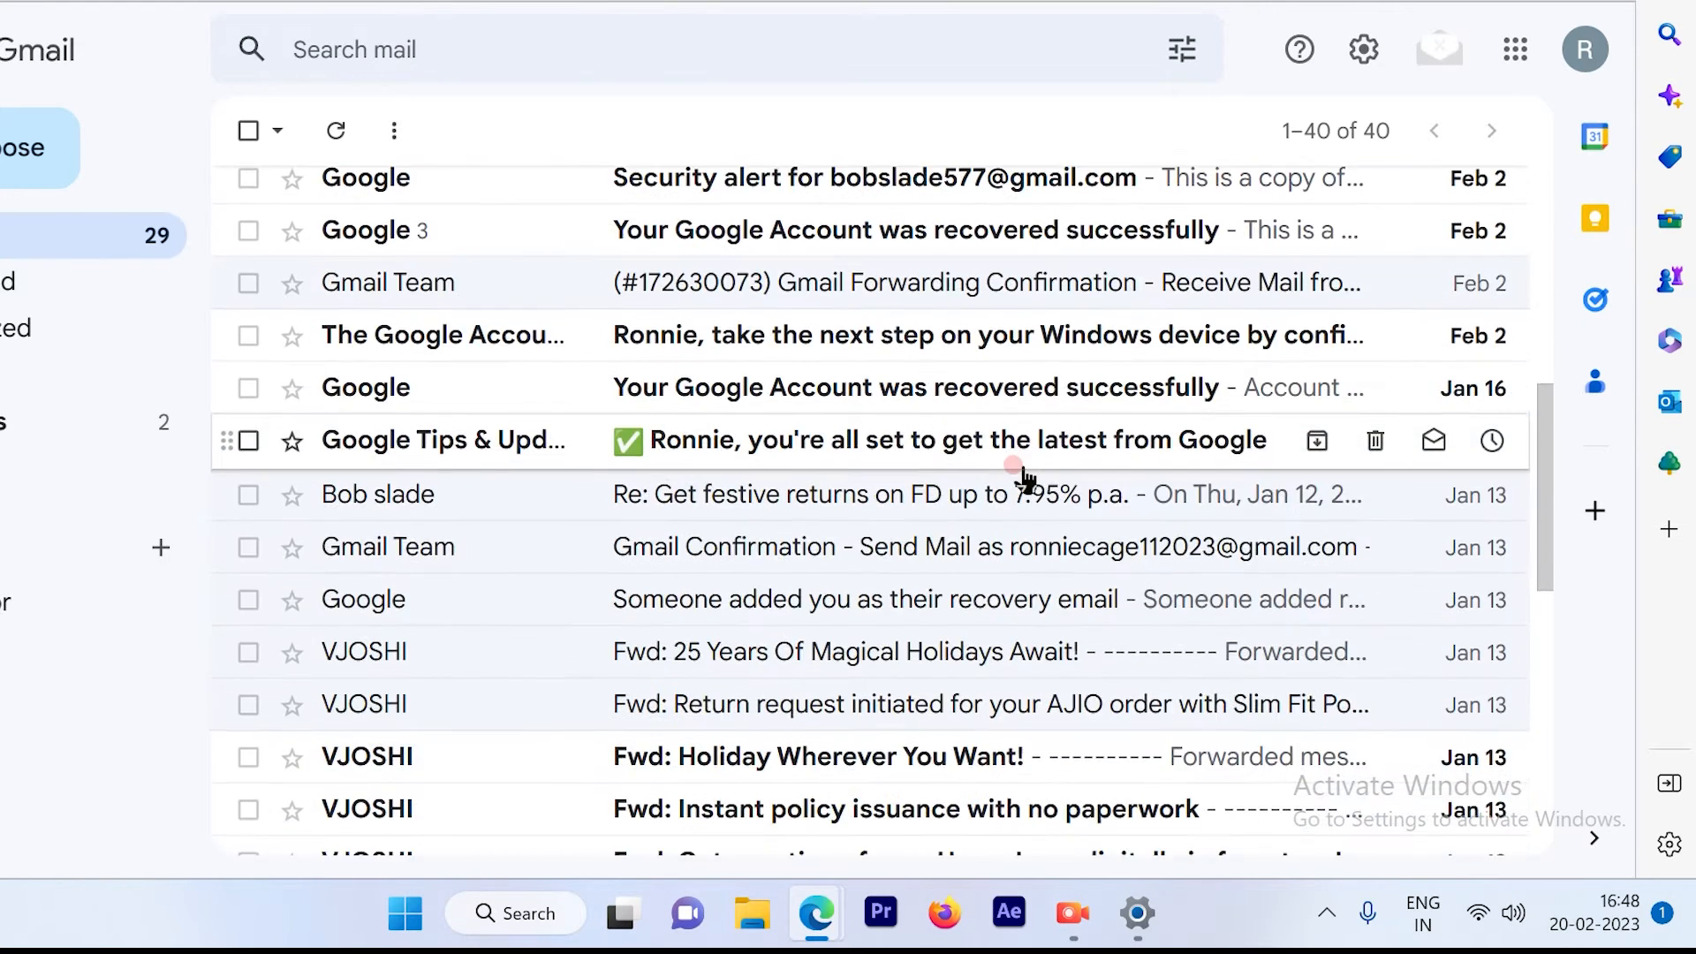
pyautogui.click(332, 204)
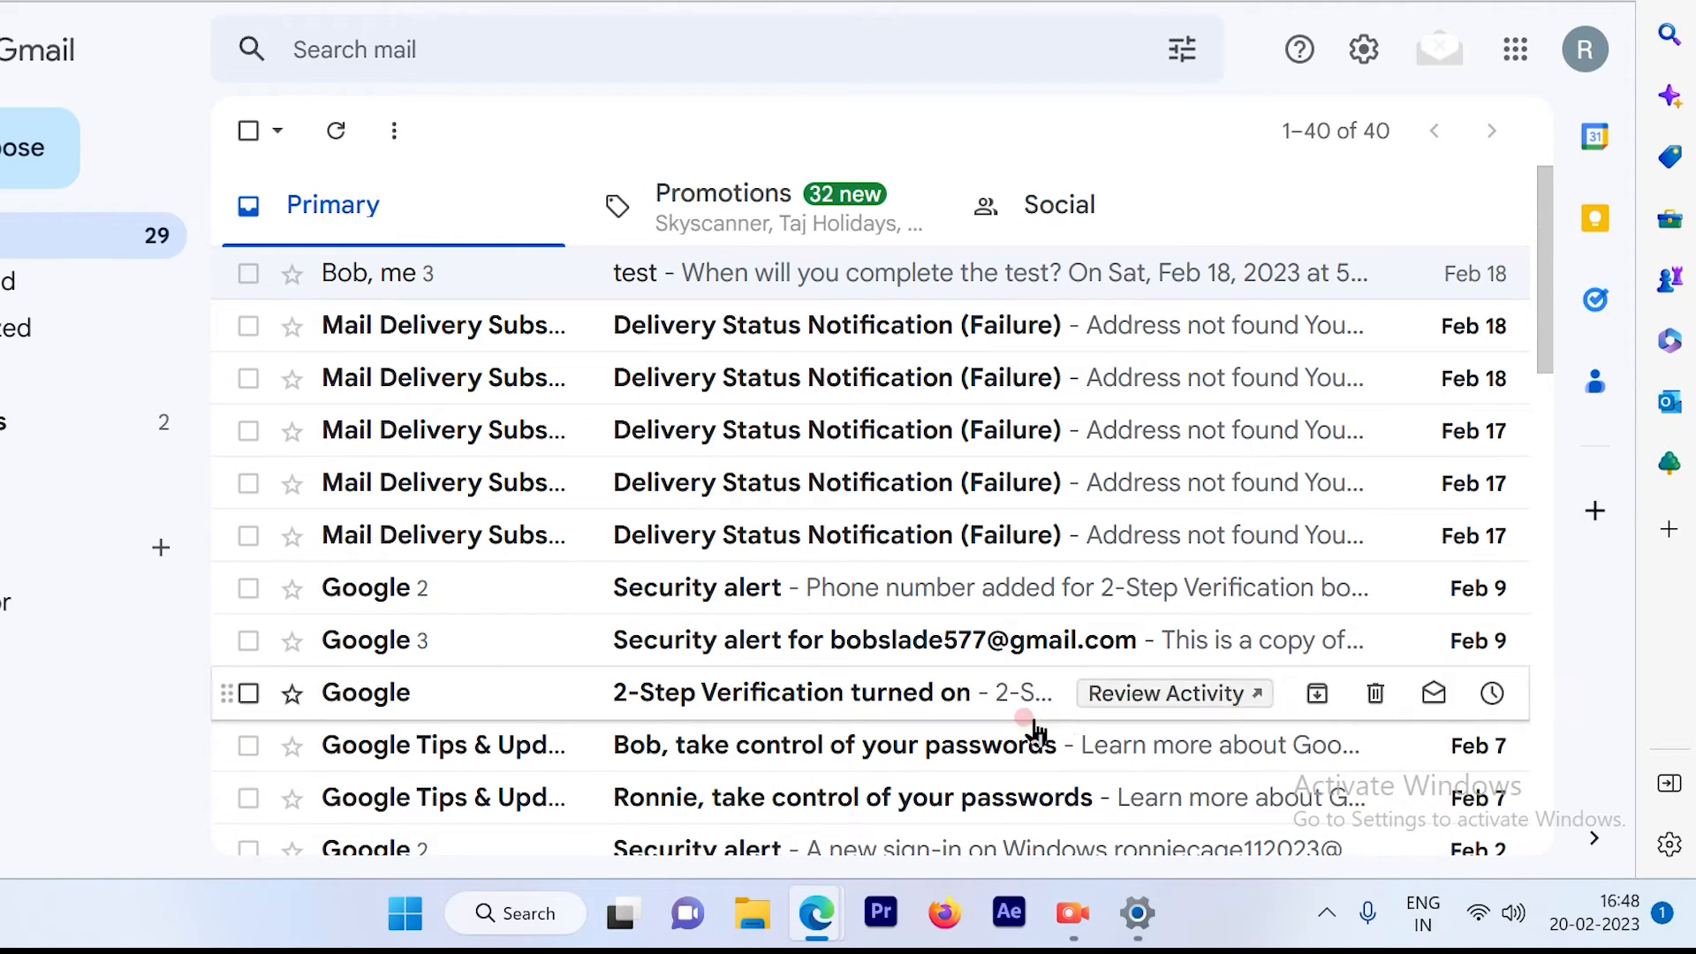
pyautogui.moveTo(1341, 666)
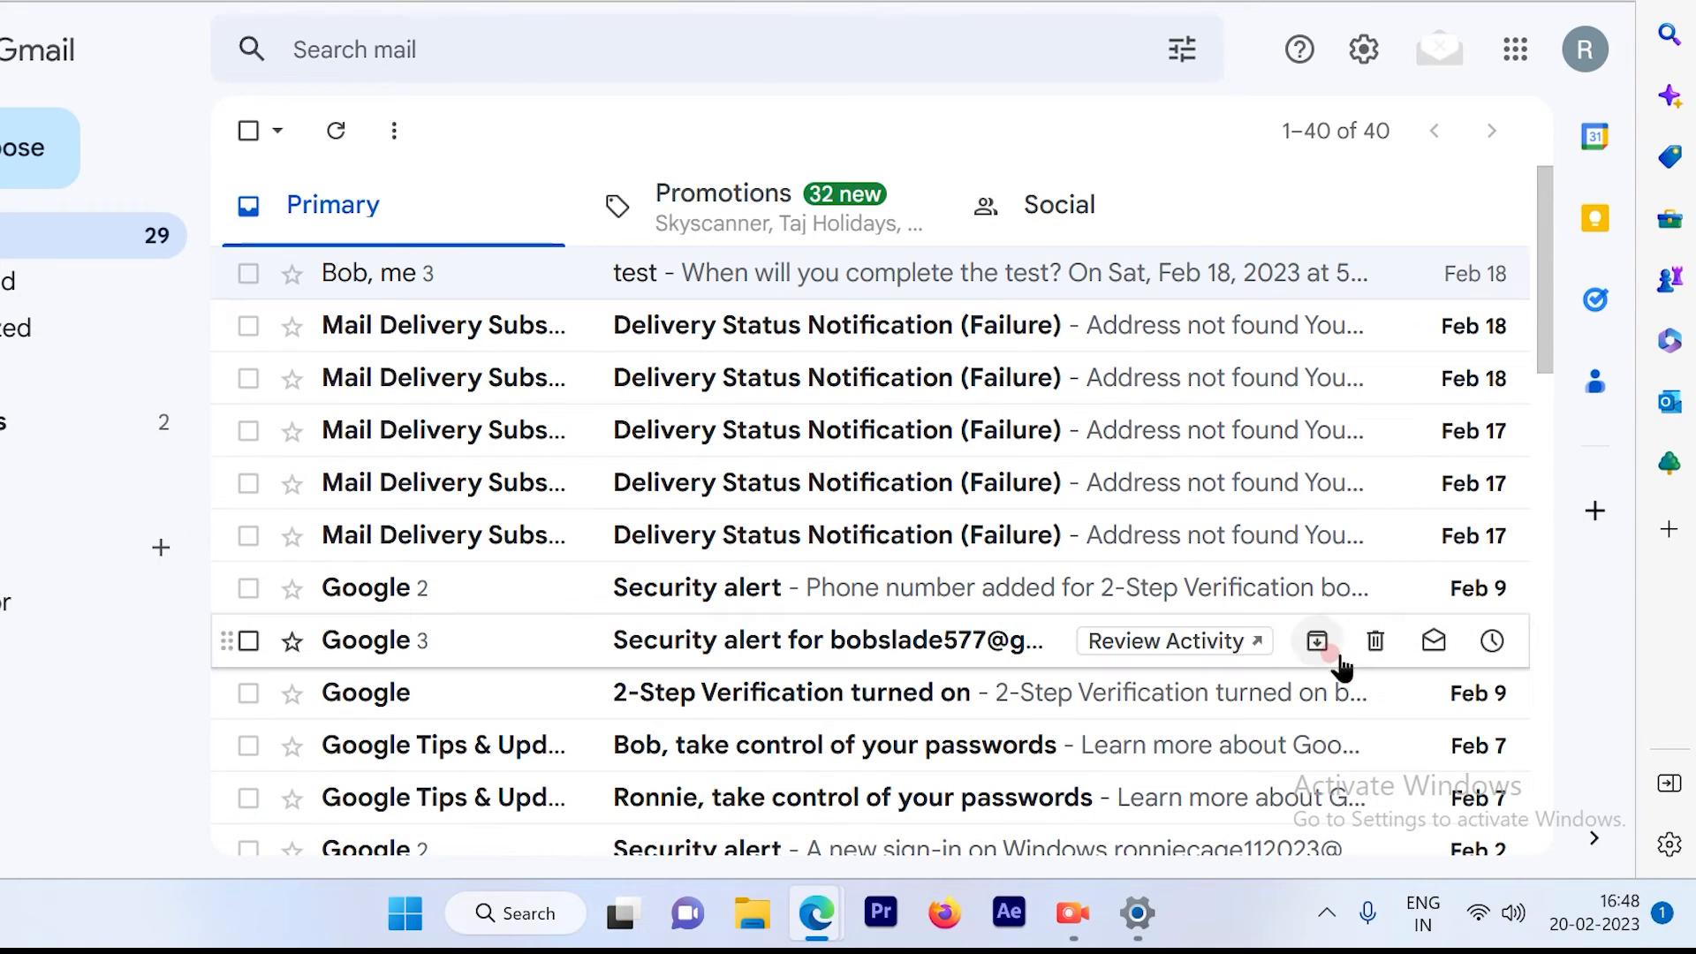
pyautogui.moveTo(703, 324)
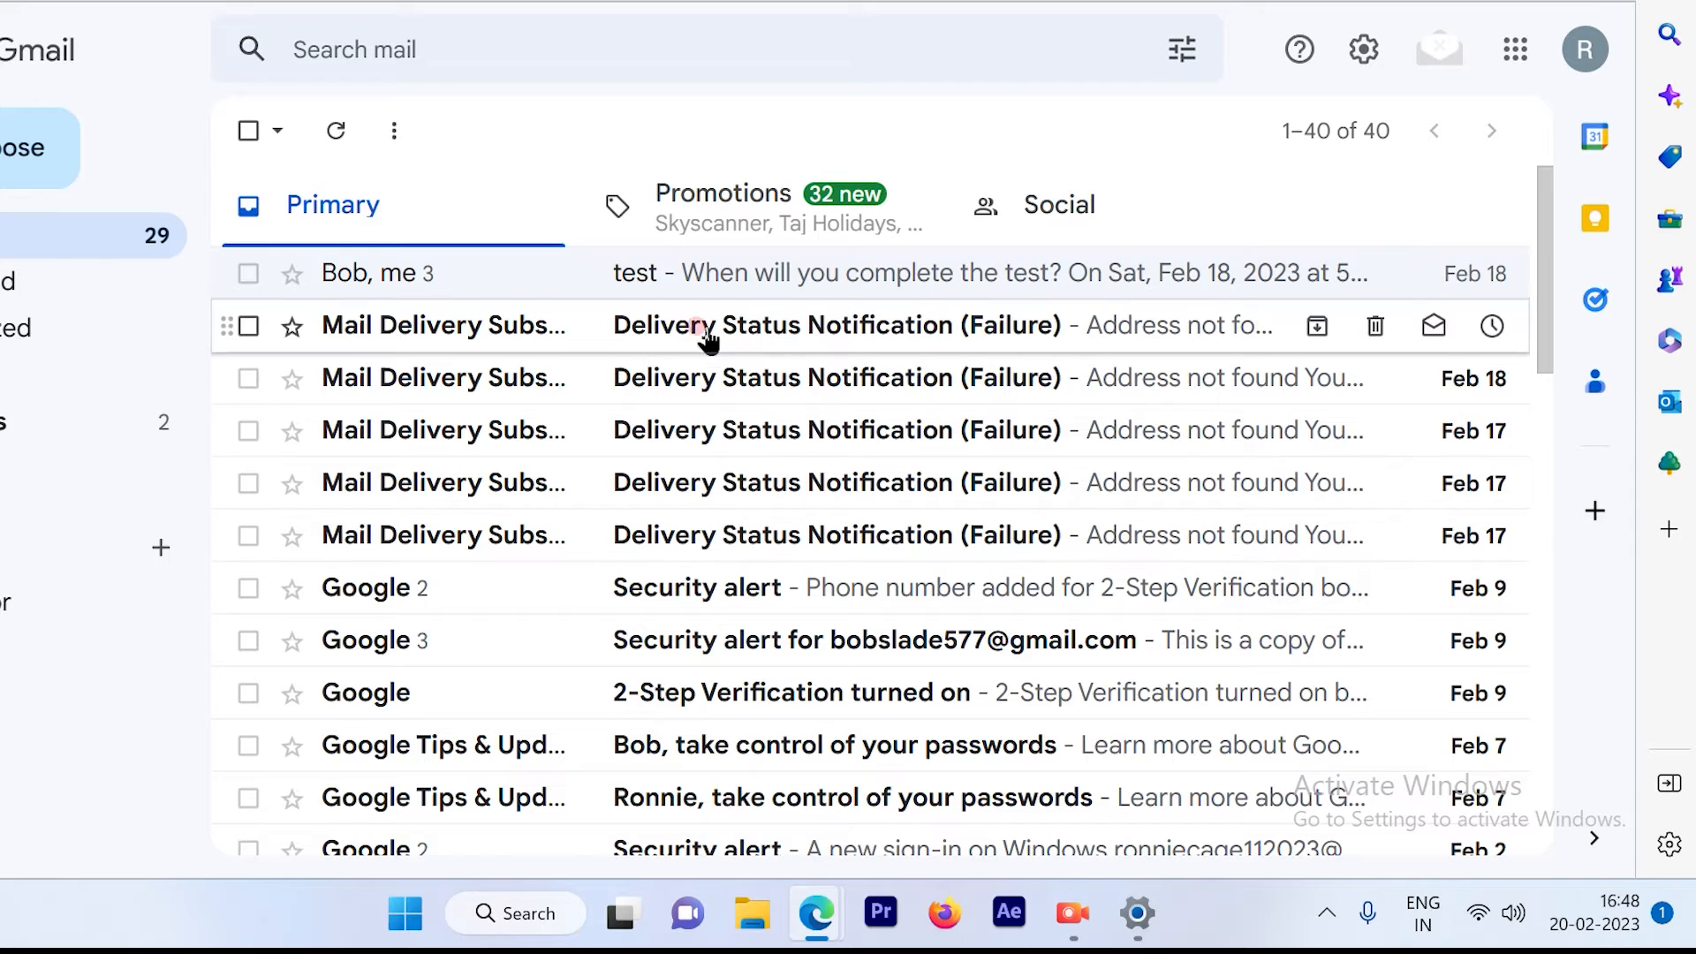
pyautogui.moveTo(416, 341)
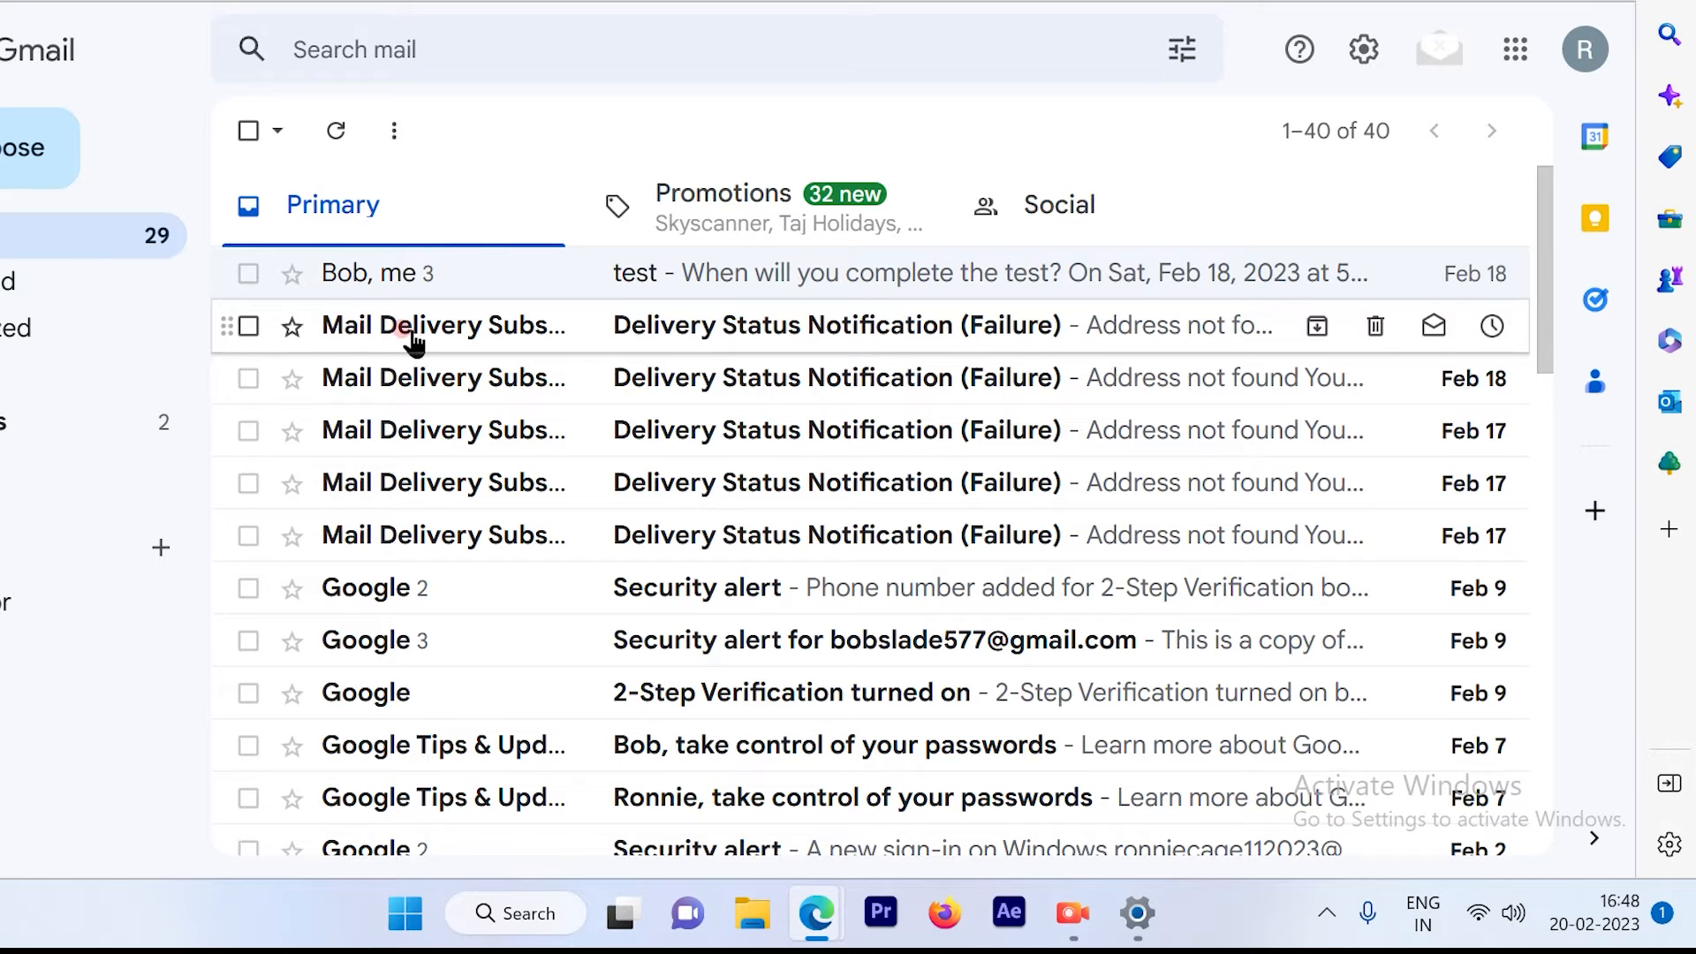
pyautogui.moveTo(592, 838)
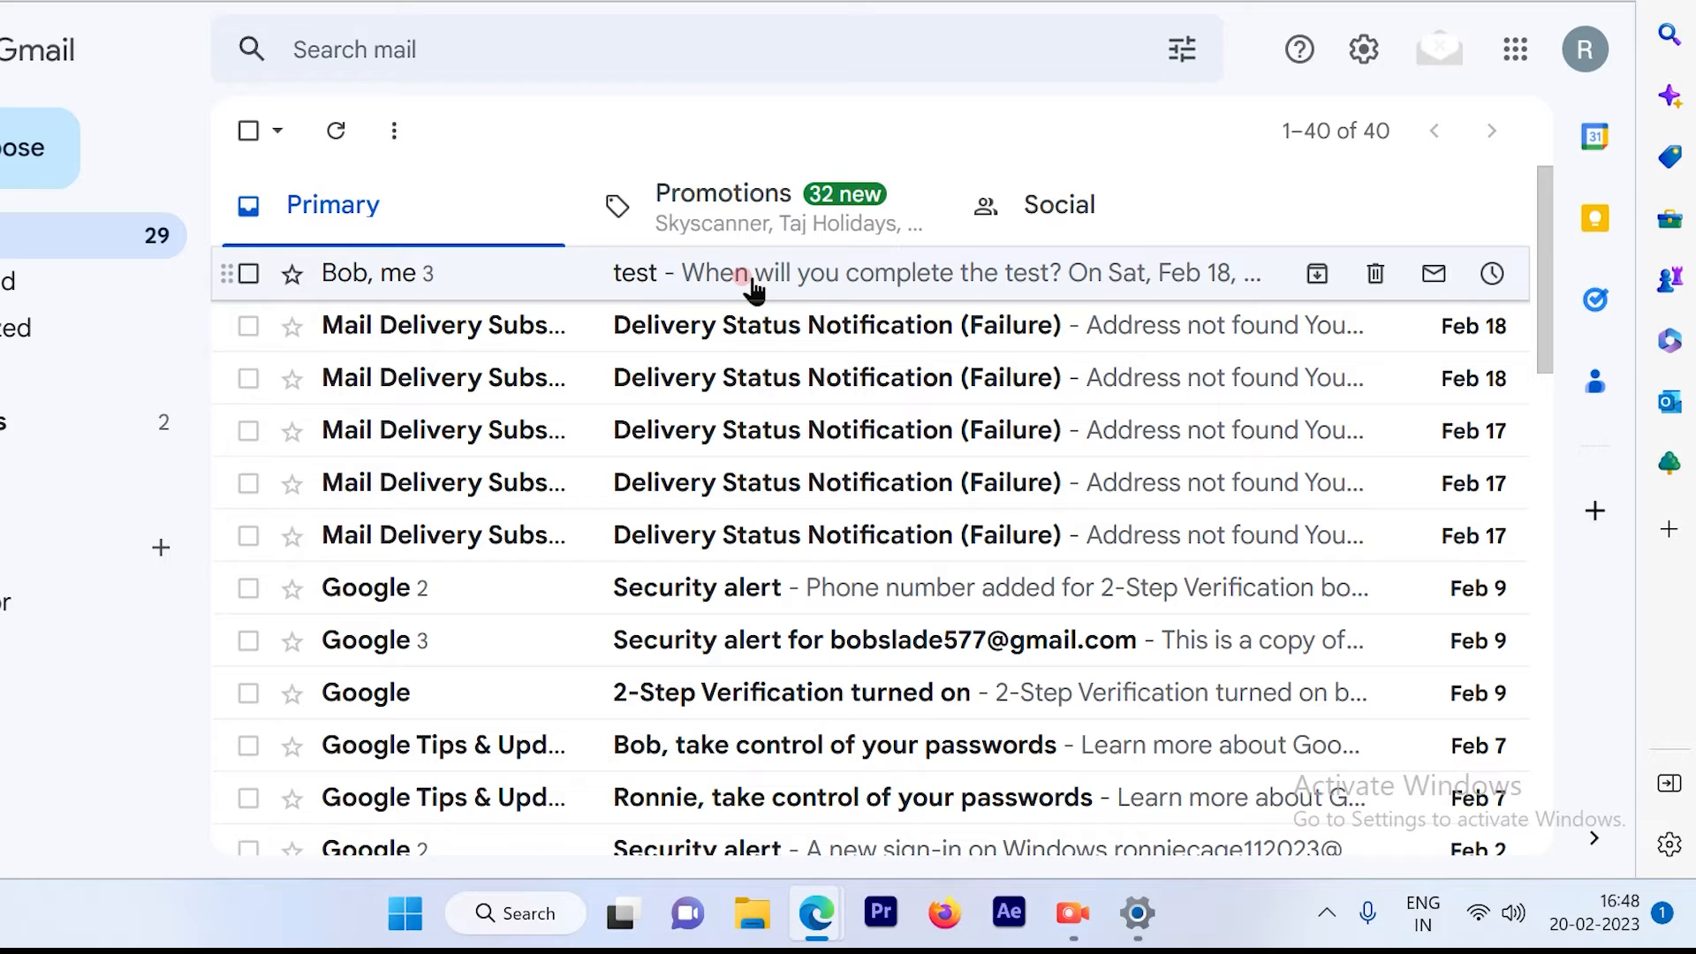
pyautogui.click(757, 273)
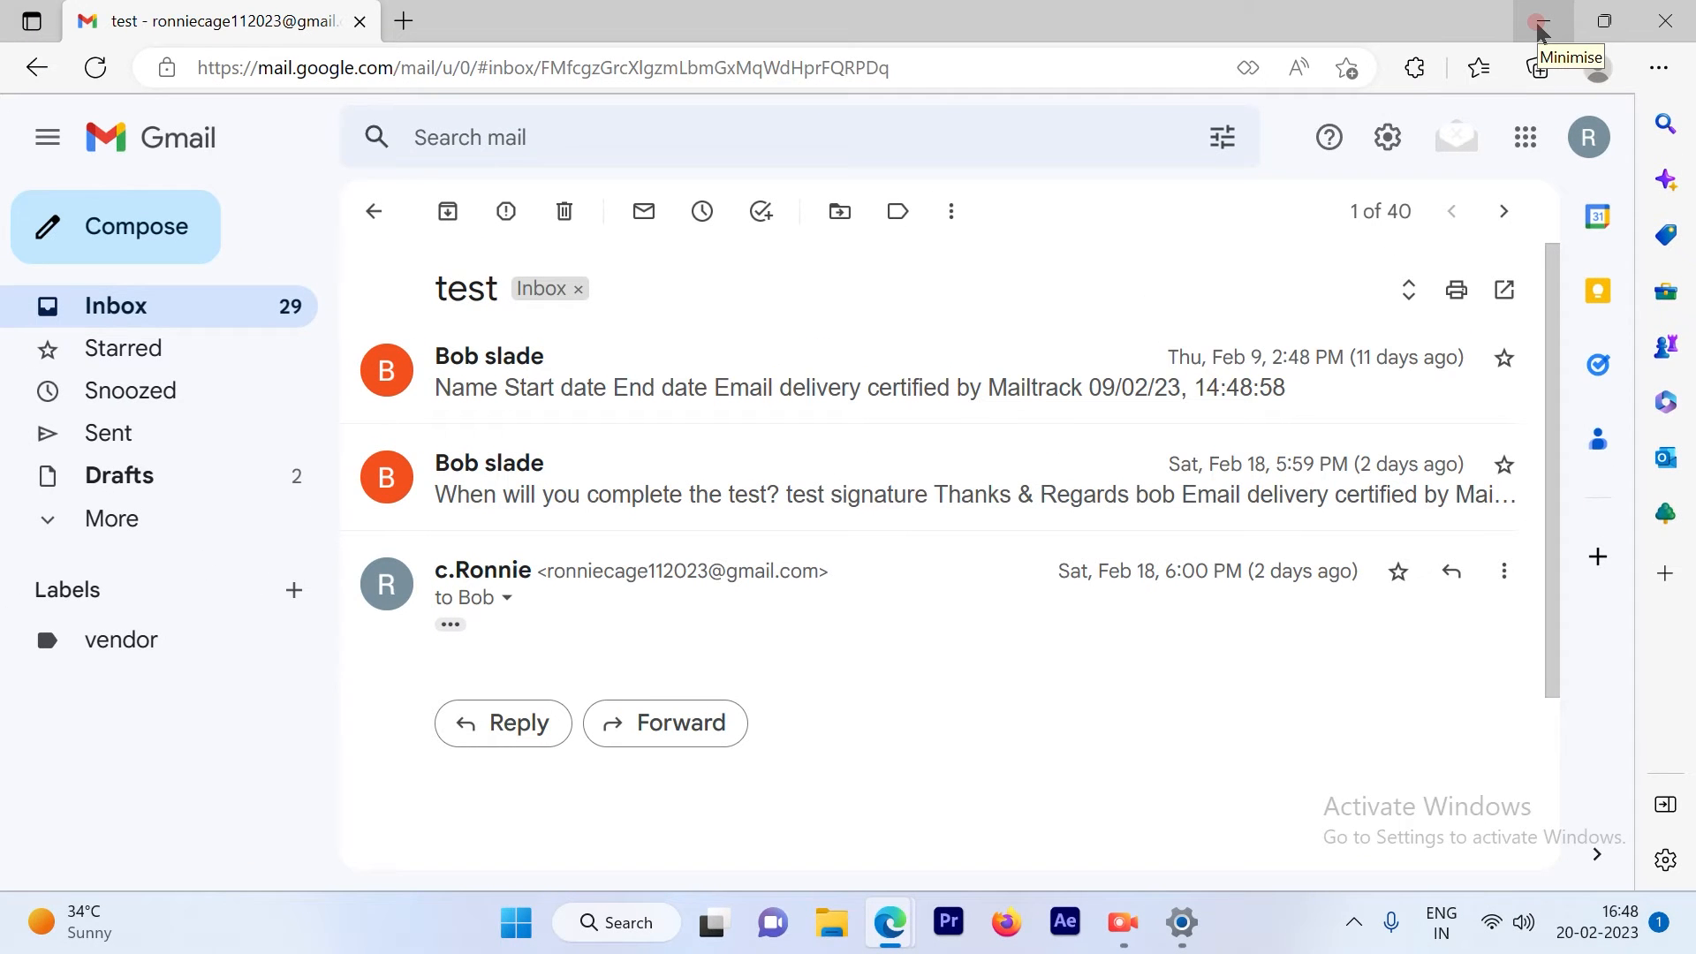
pyautogui.moveTo(970, 337)
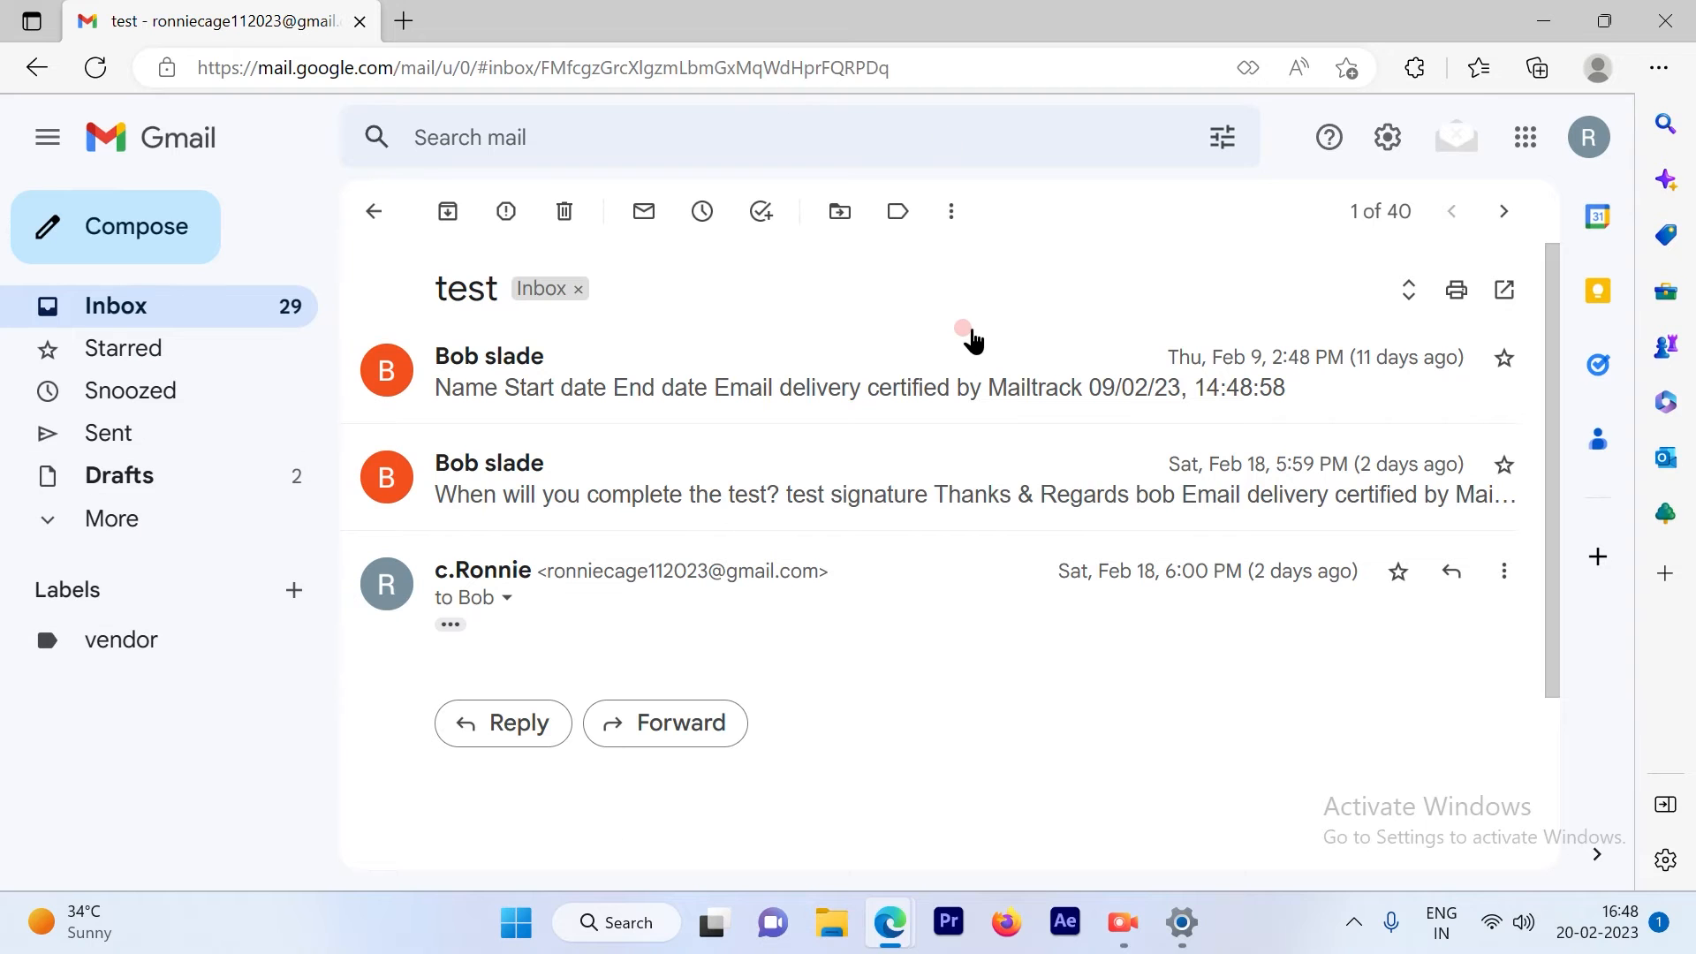
pyautogui.moveTo(660, 454)
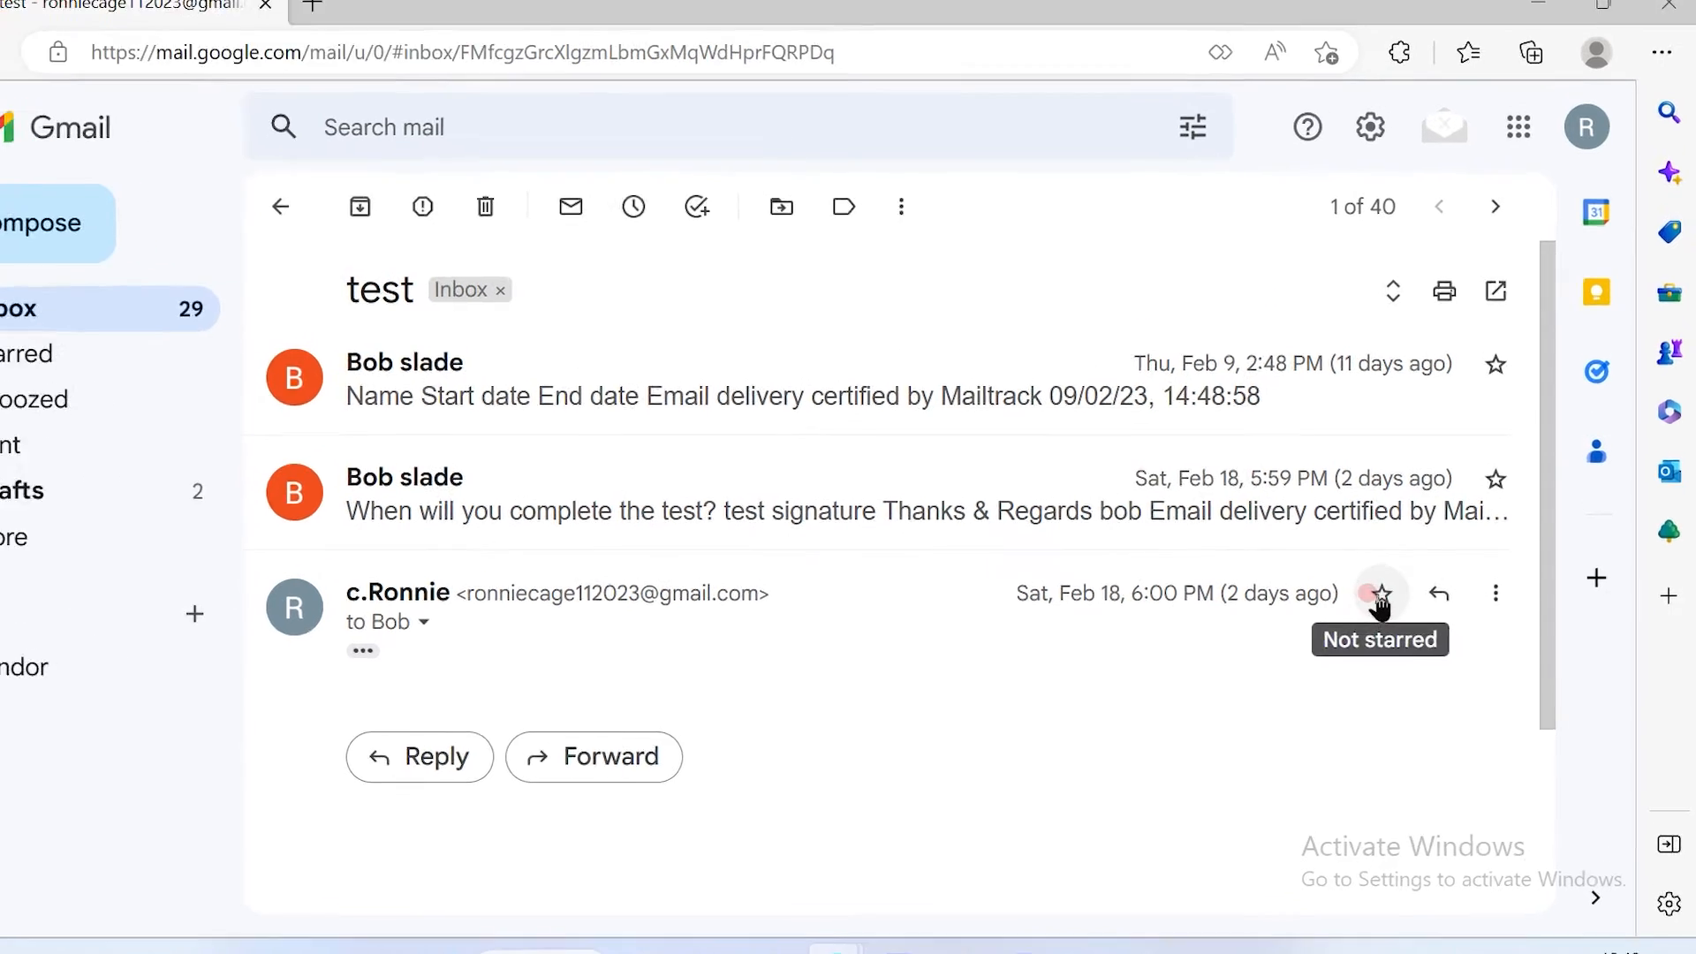
pyautogui.click(1379, 593)
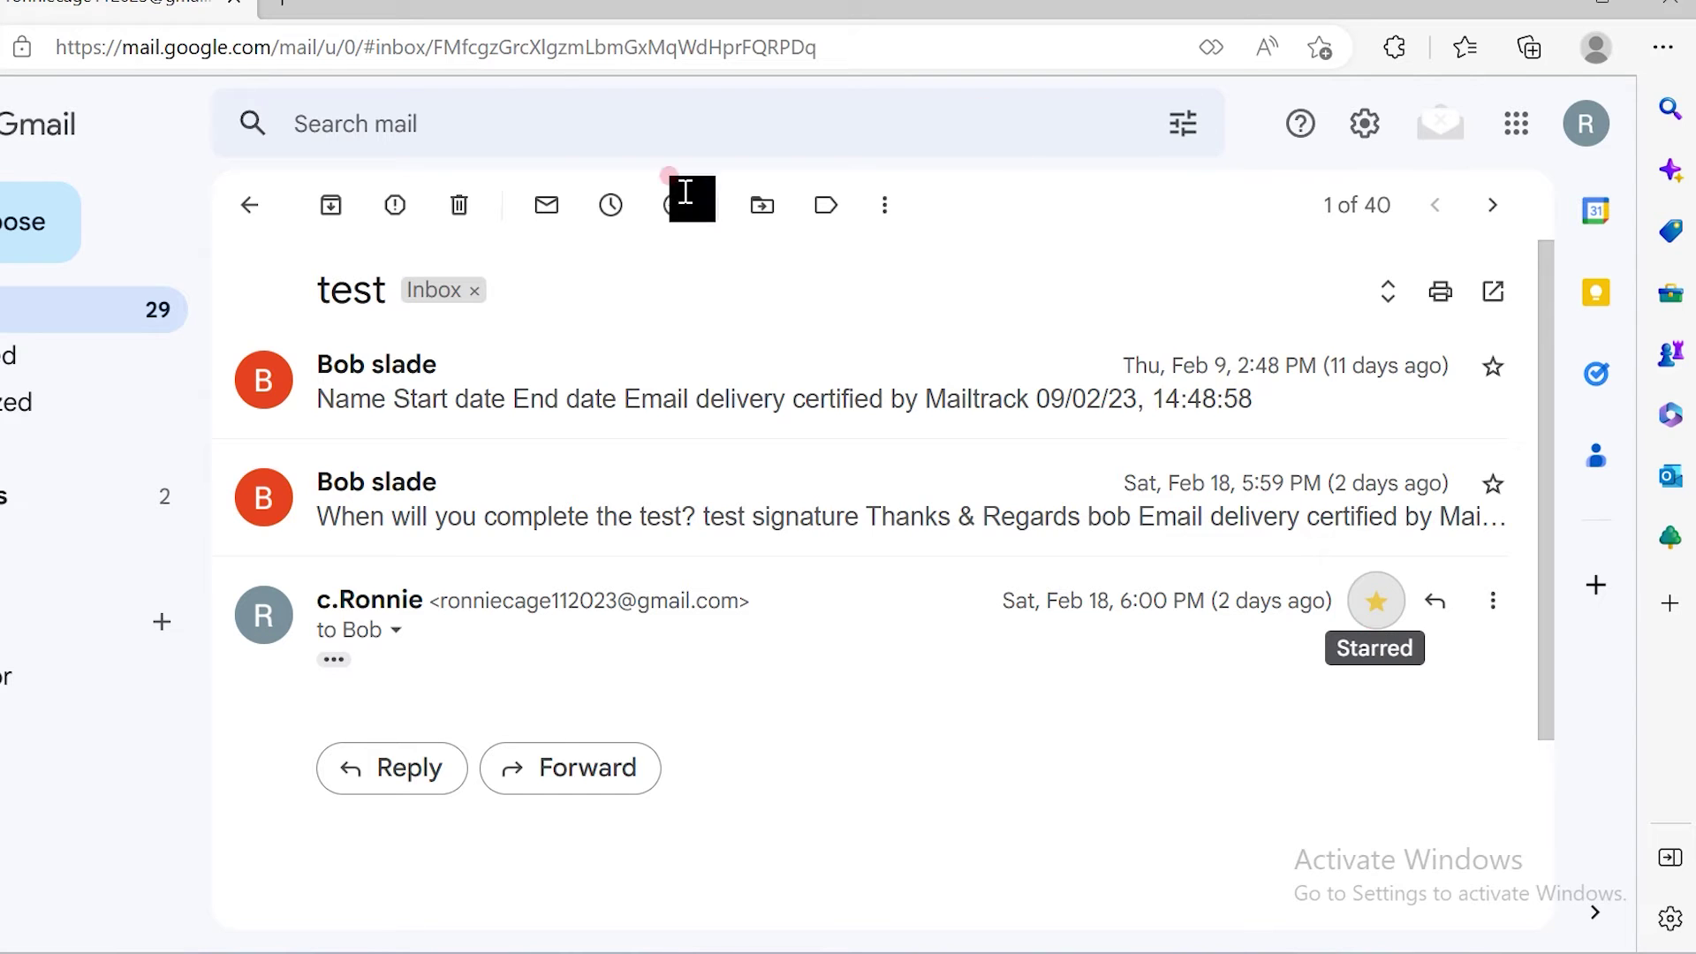
pyautogui.moveTo(446, 483)
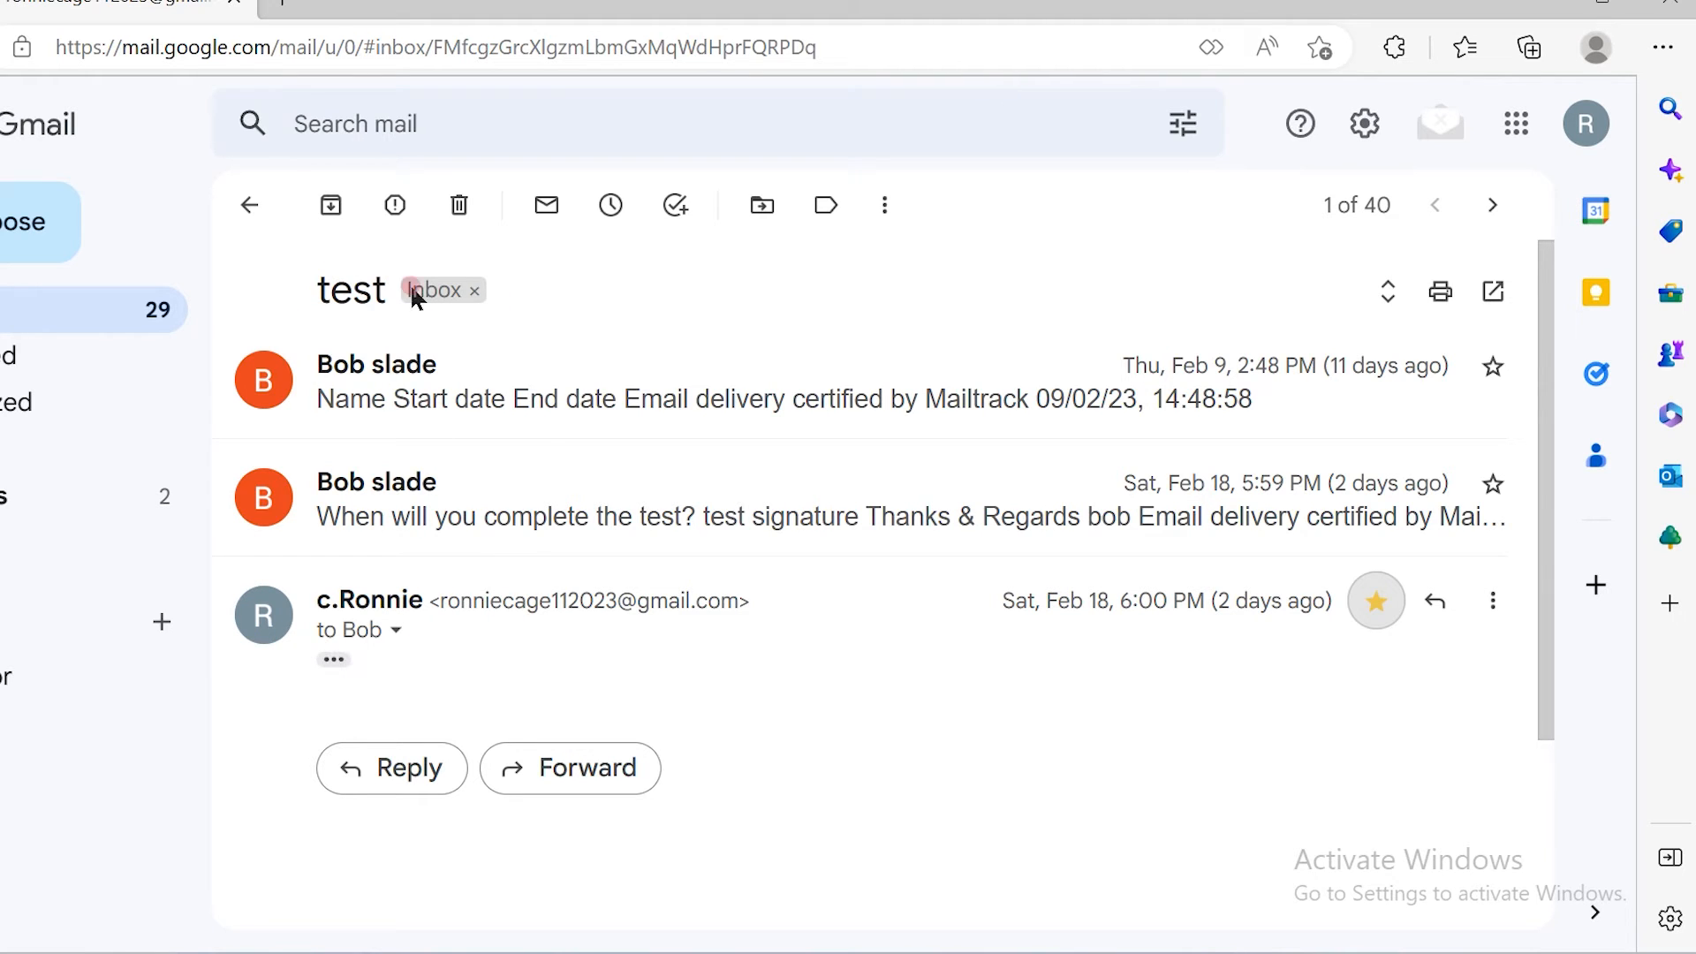
pyautogui.moveTo(333, 660)
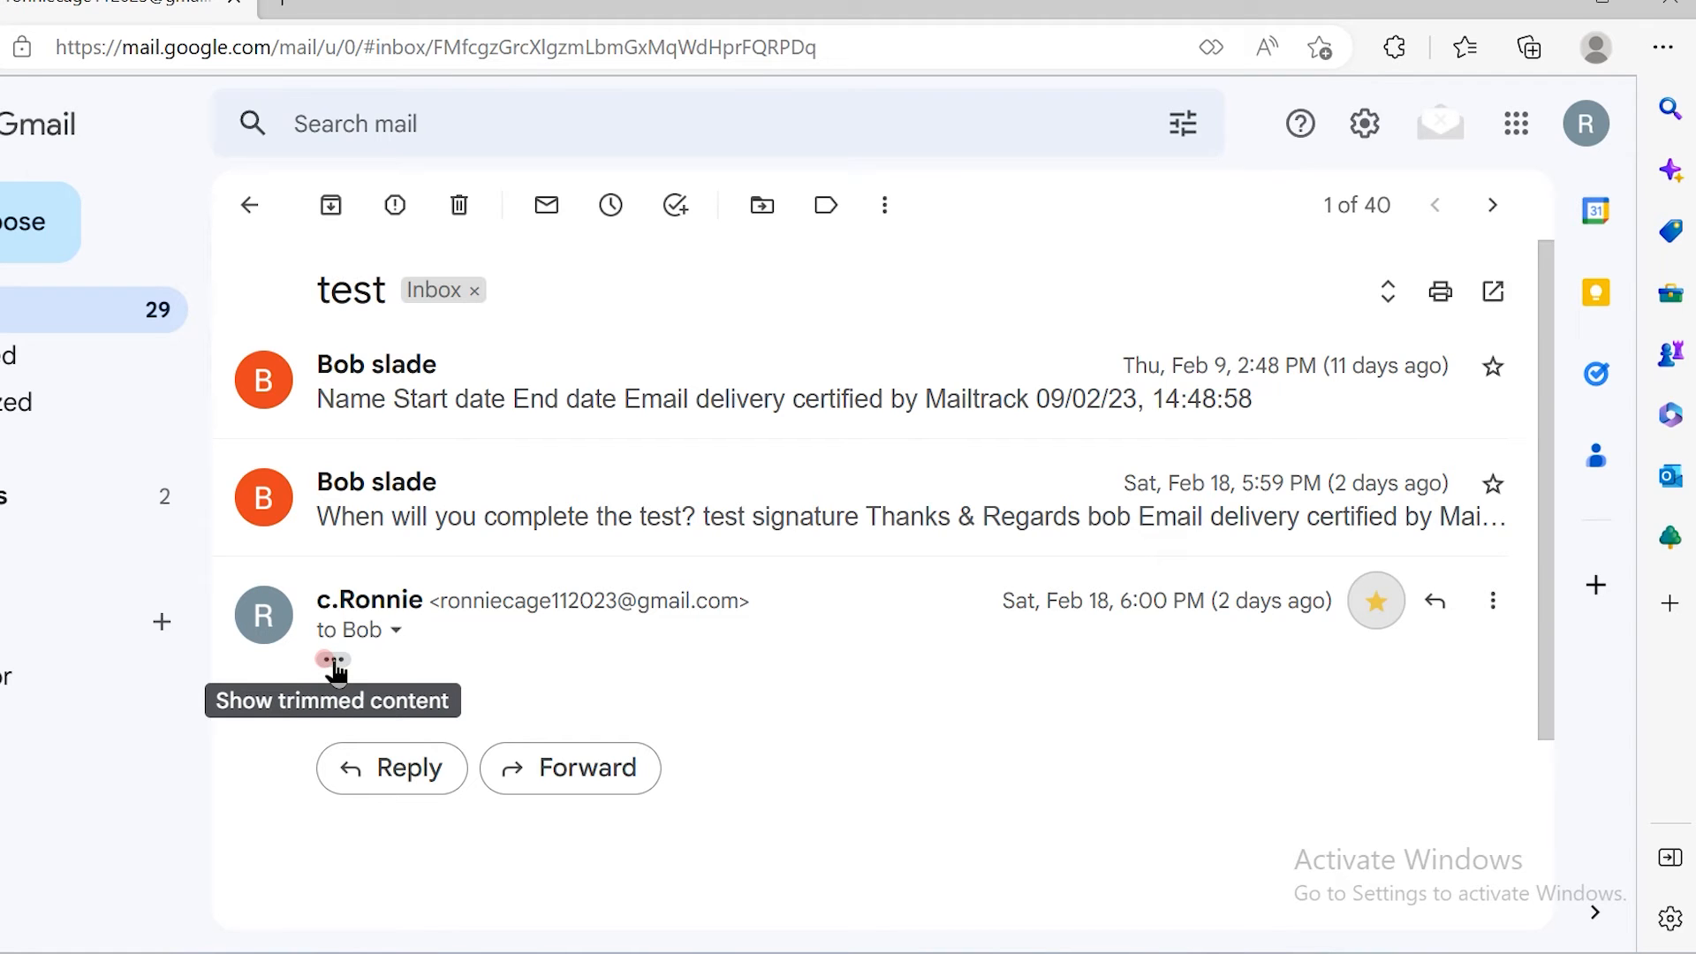
# - Expand the trimmed quoted text and scroll through the star image and signature
pyautogui.click(329, 660)
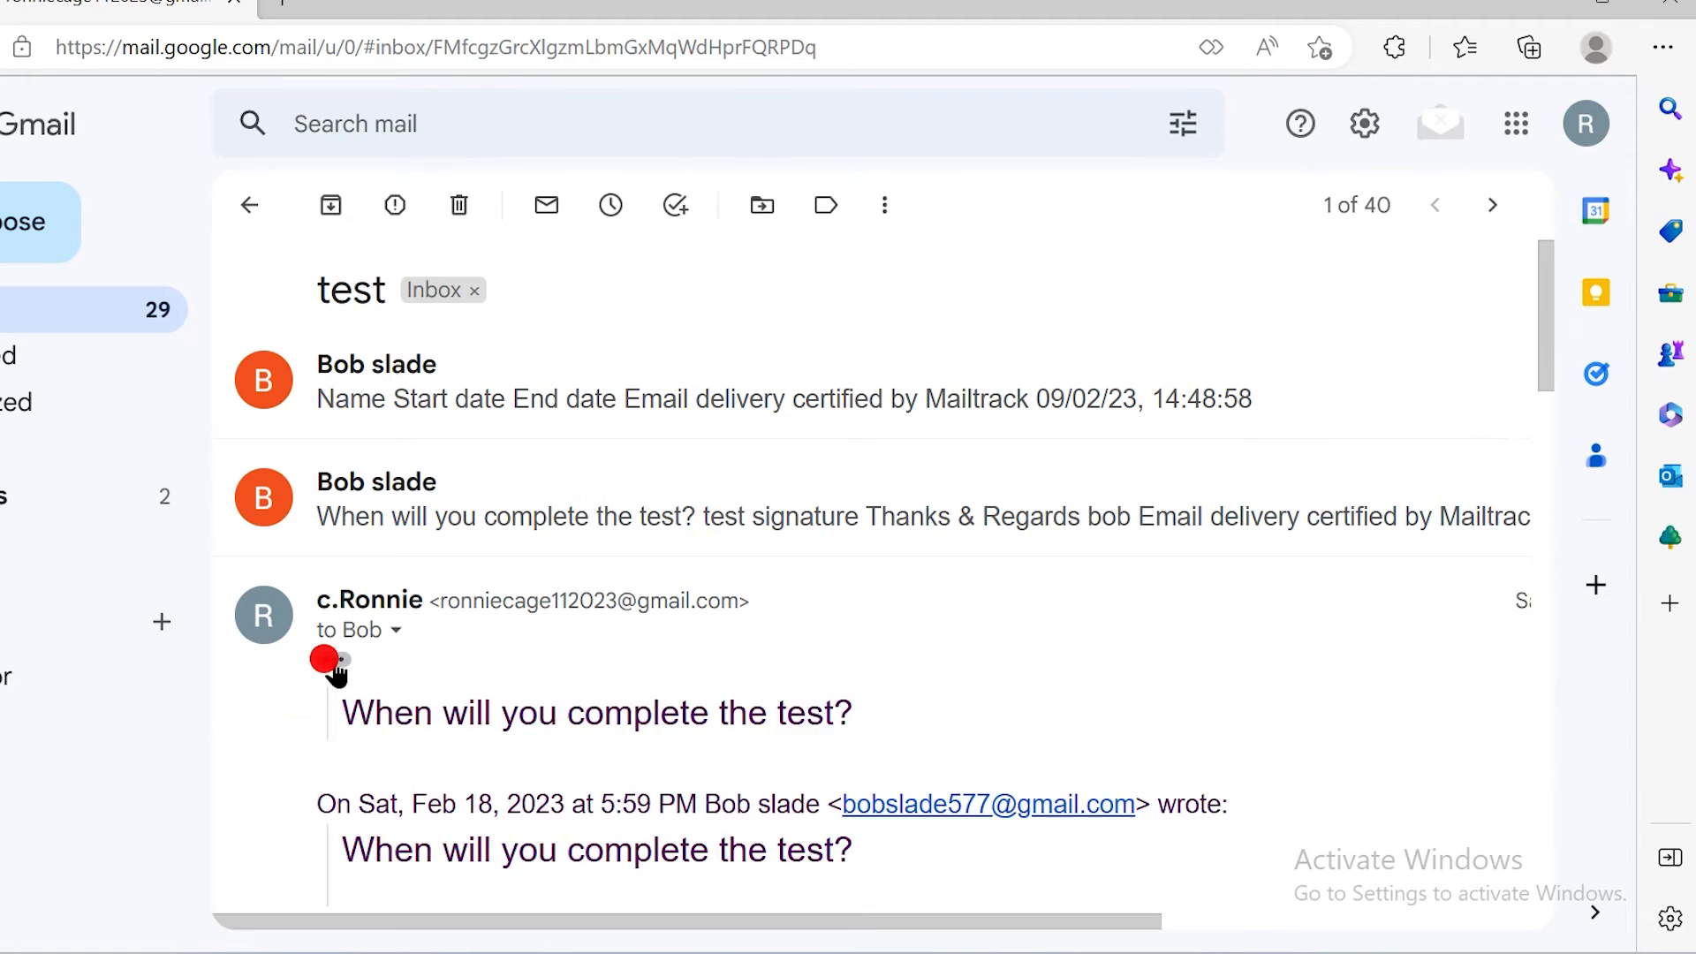
pyautogui.scroll(-3)
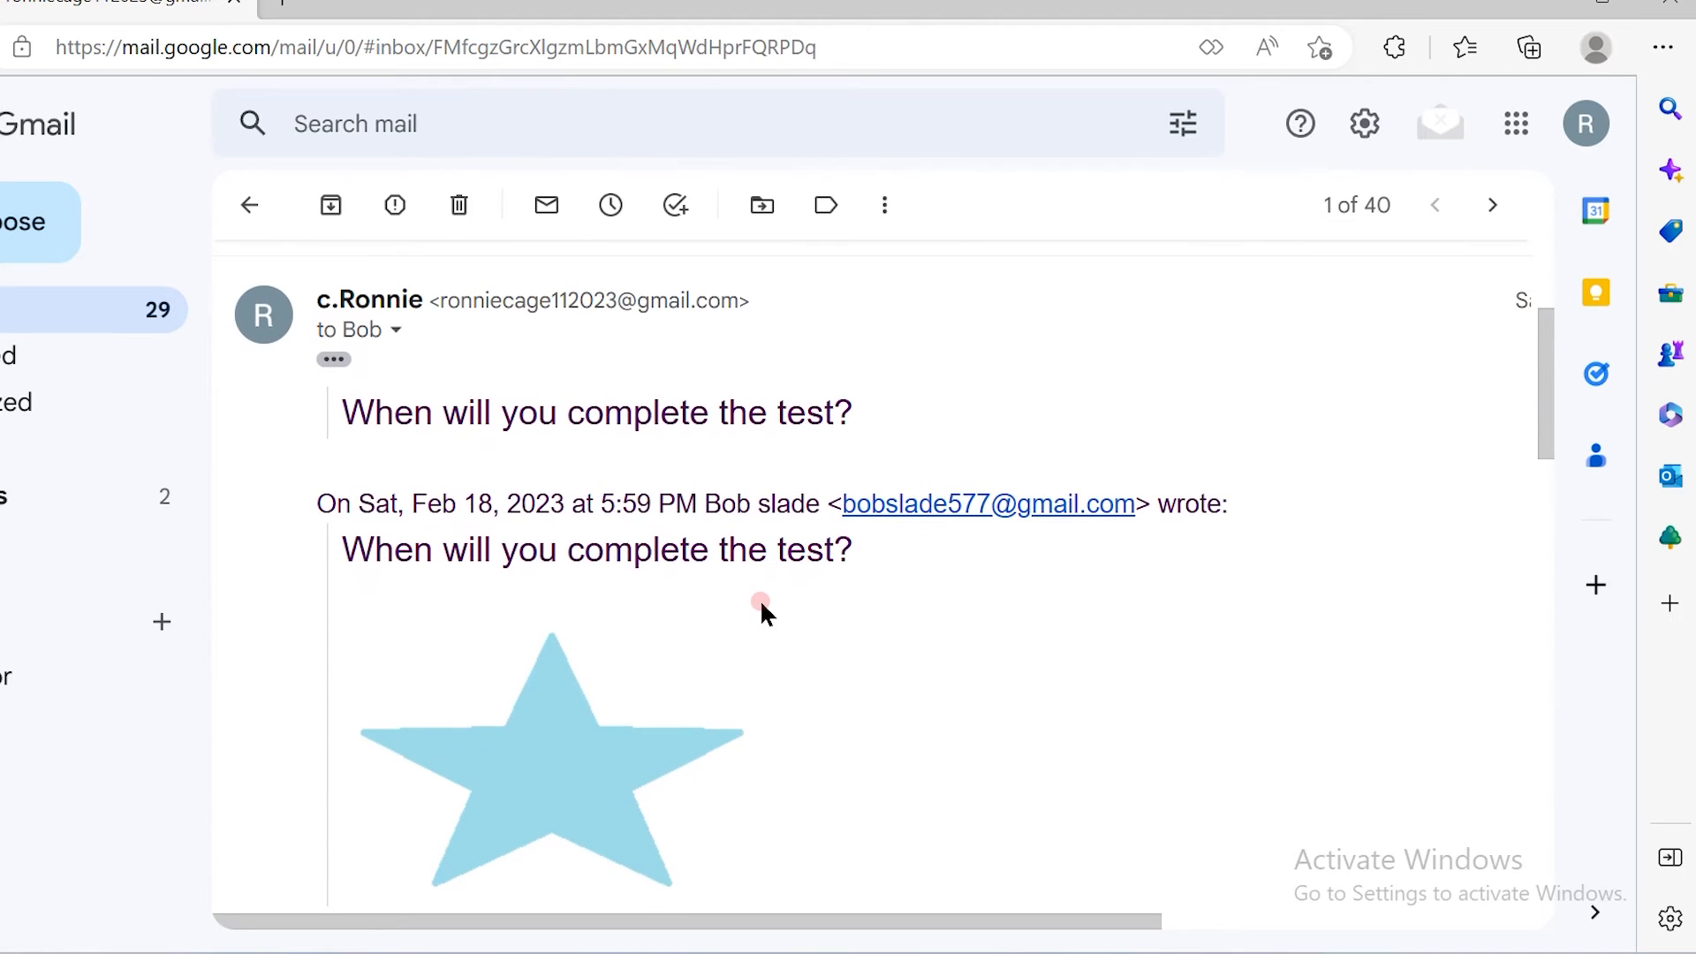
pyautogui.click(333, 357)
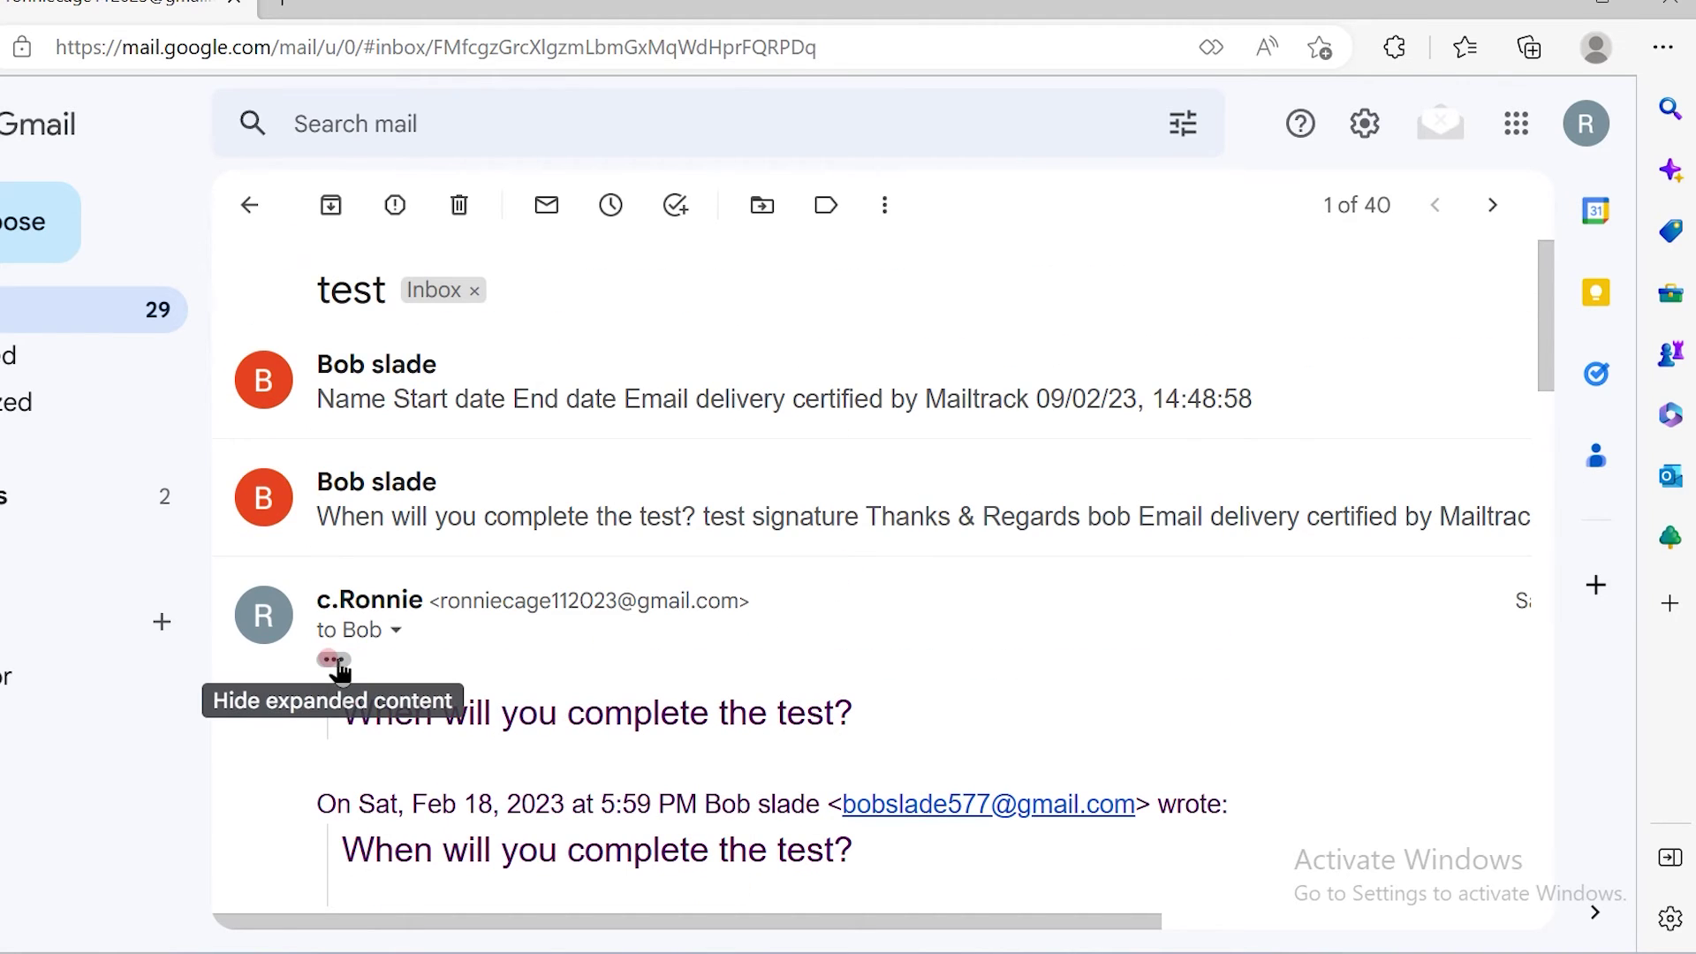
pyautogui.scroll(-3)
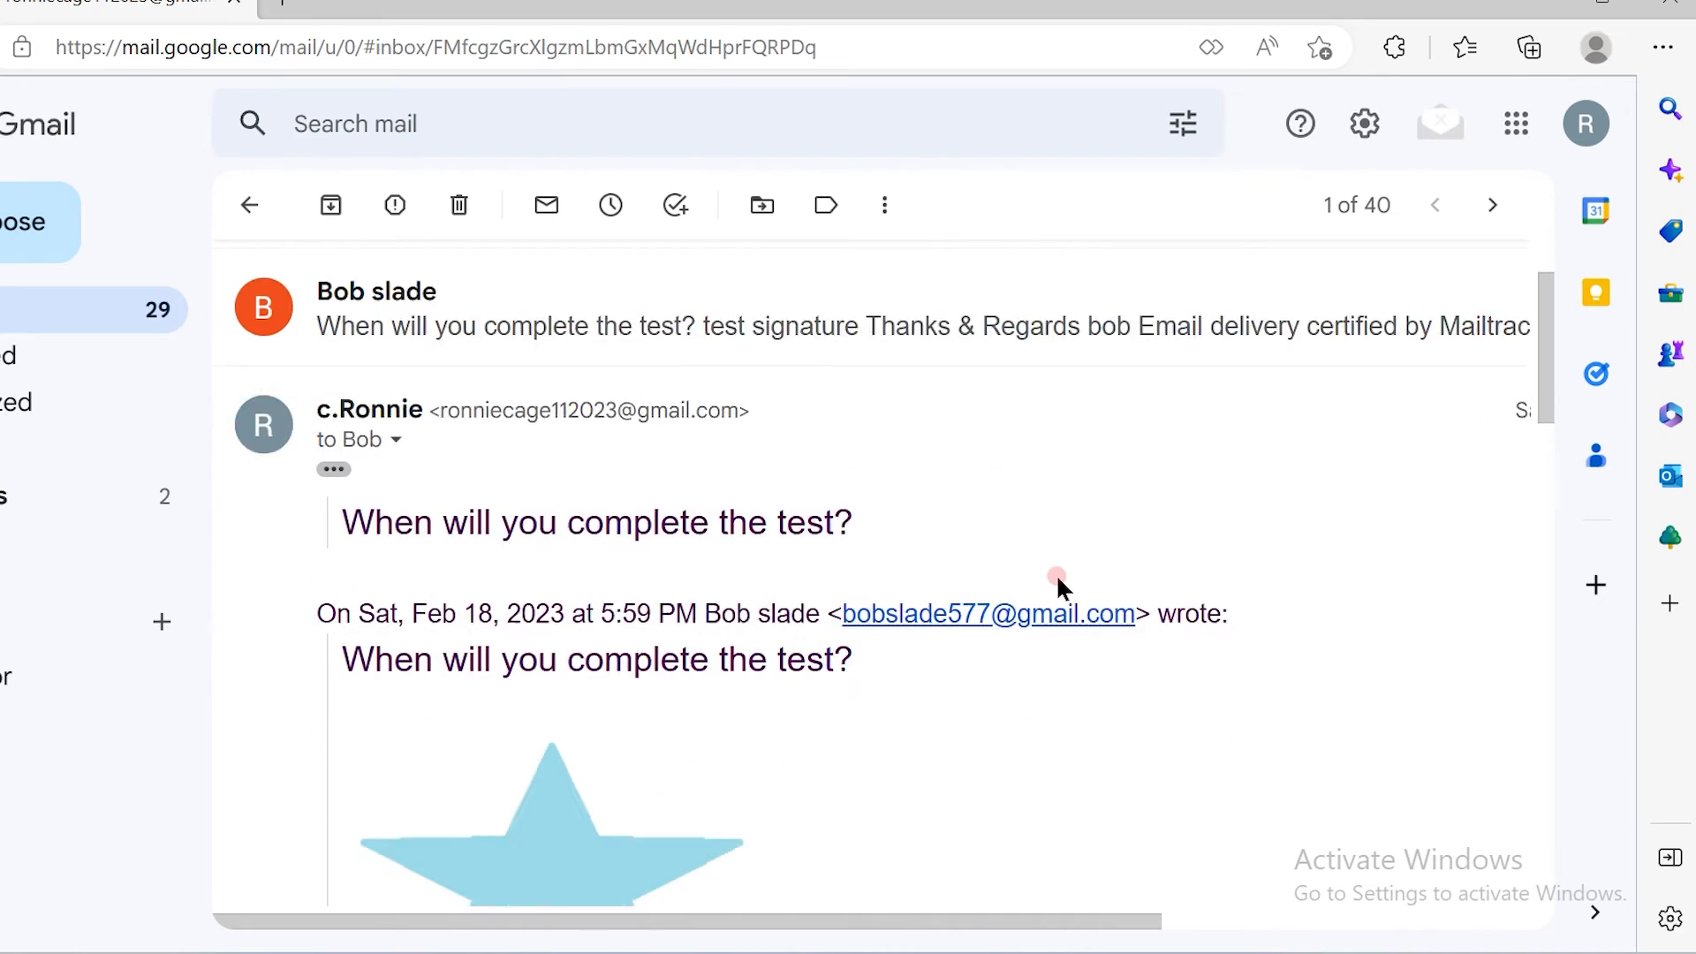
pyautogui.scroll(-3)
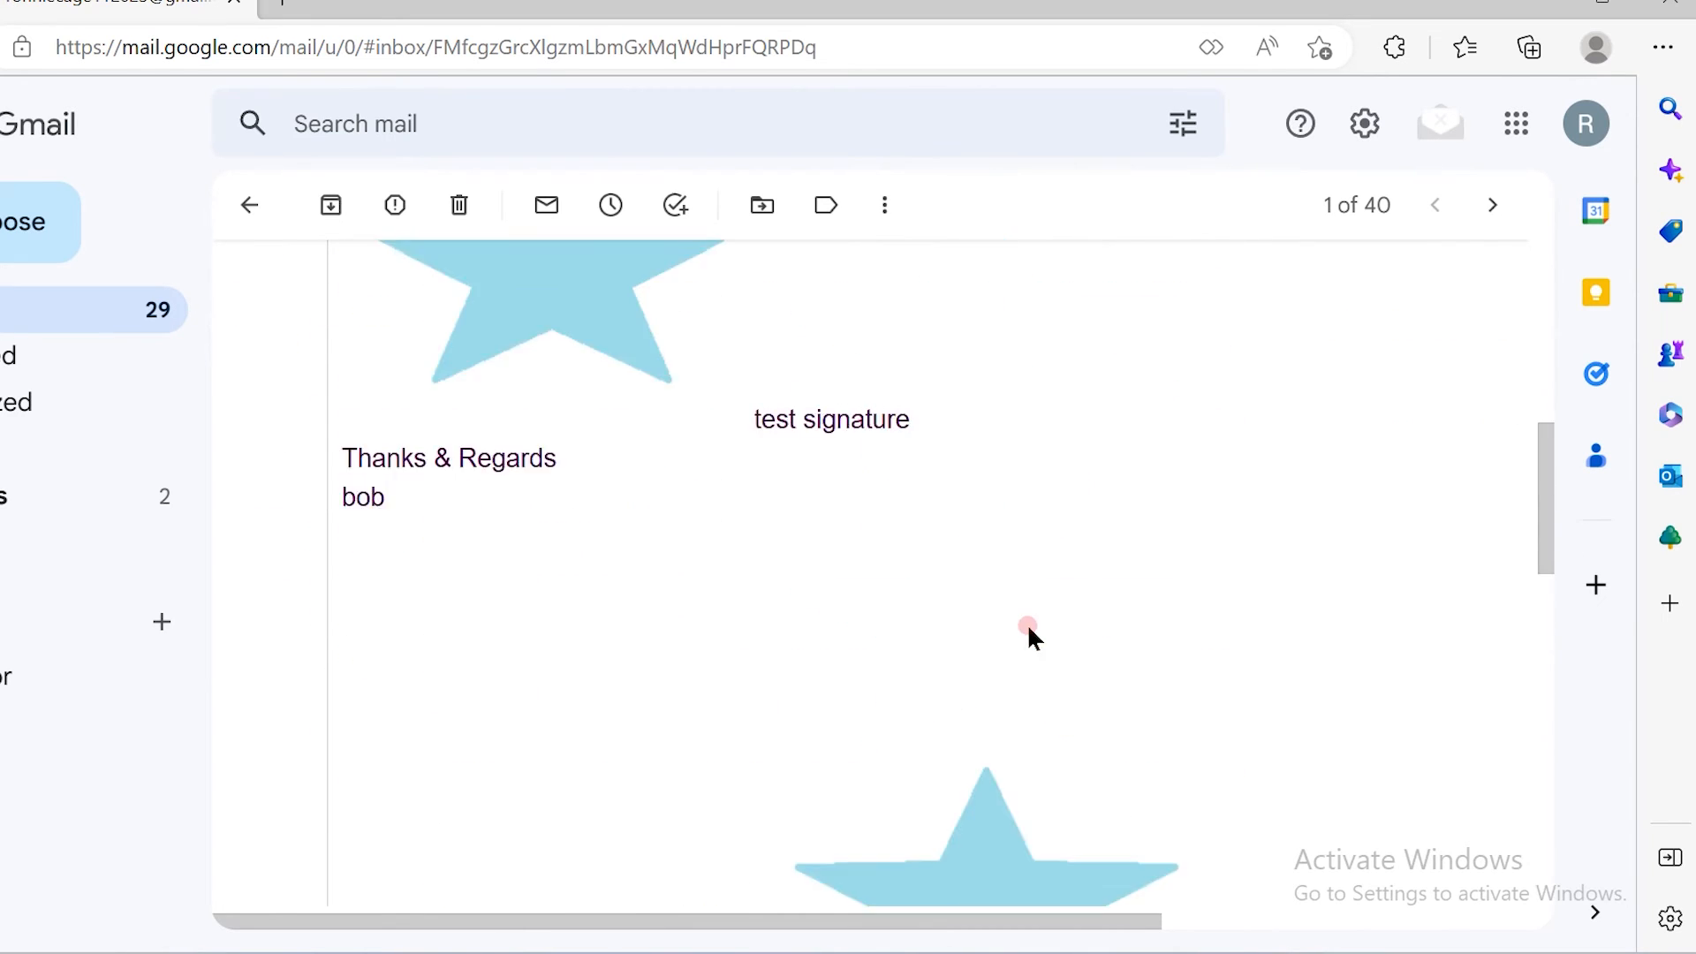
pyautogui.scroll(-3)
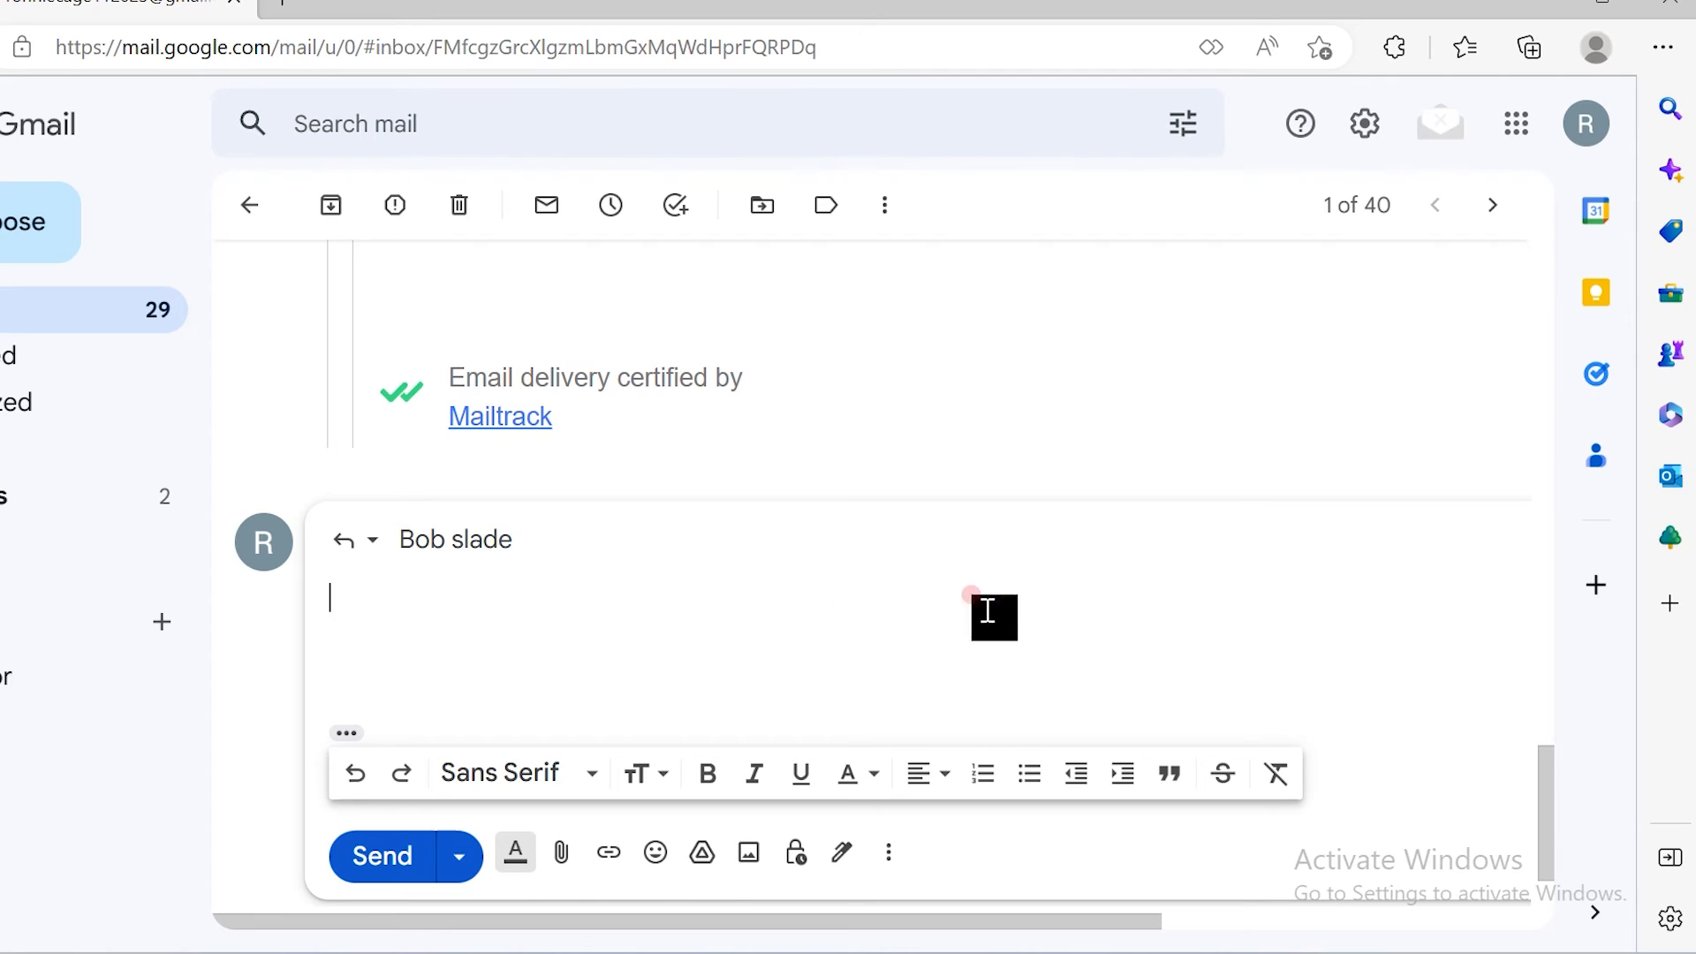
pyautogui.moveTo(1078, 570)
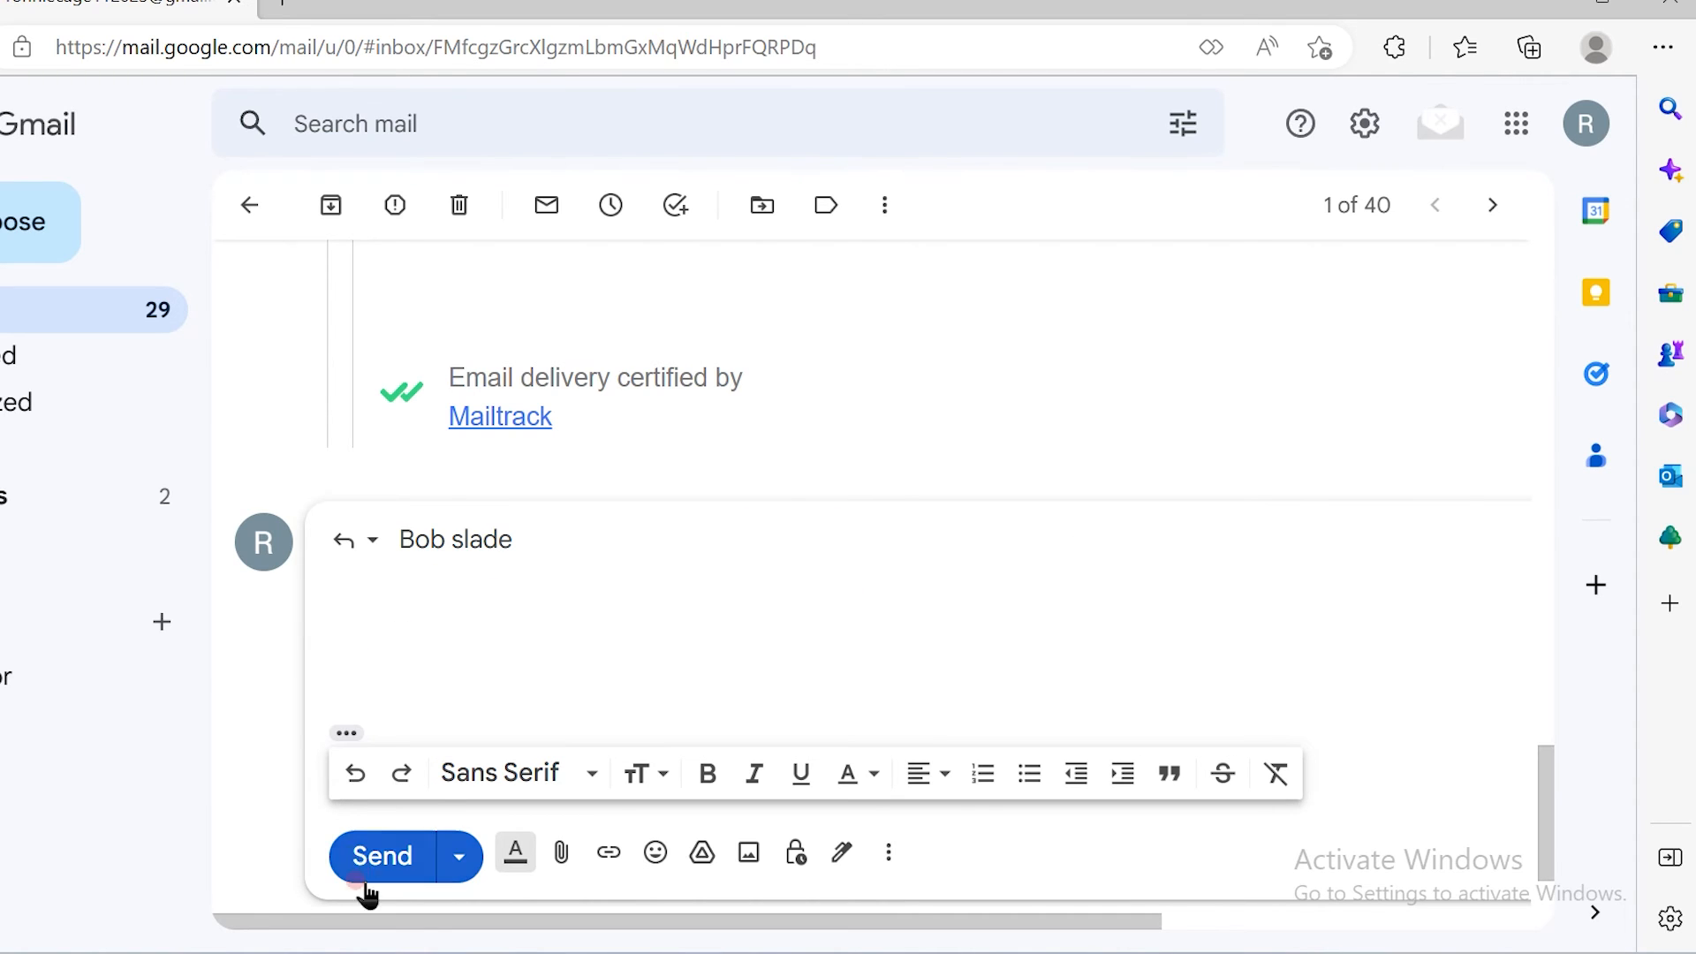
pyautogui.click(476, 601)
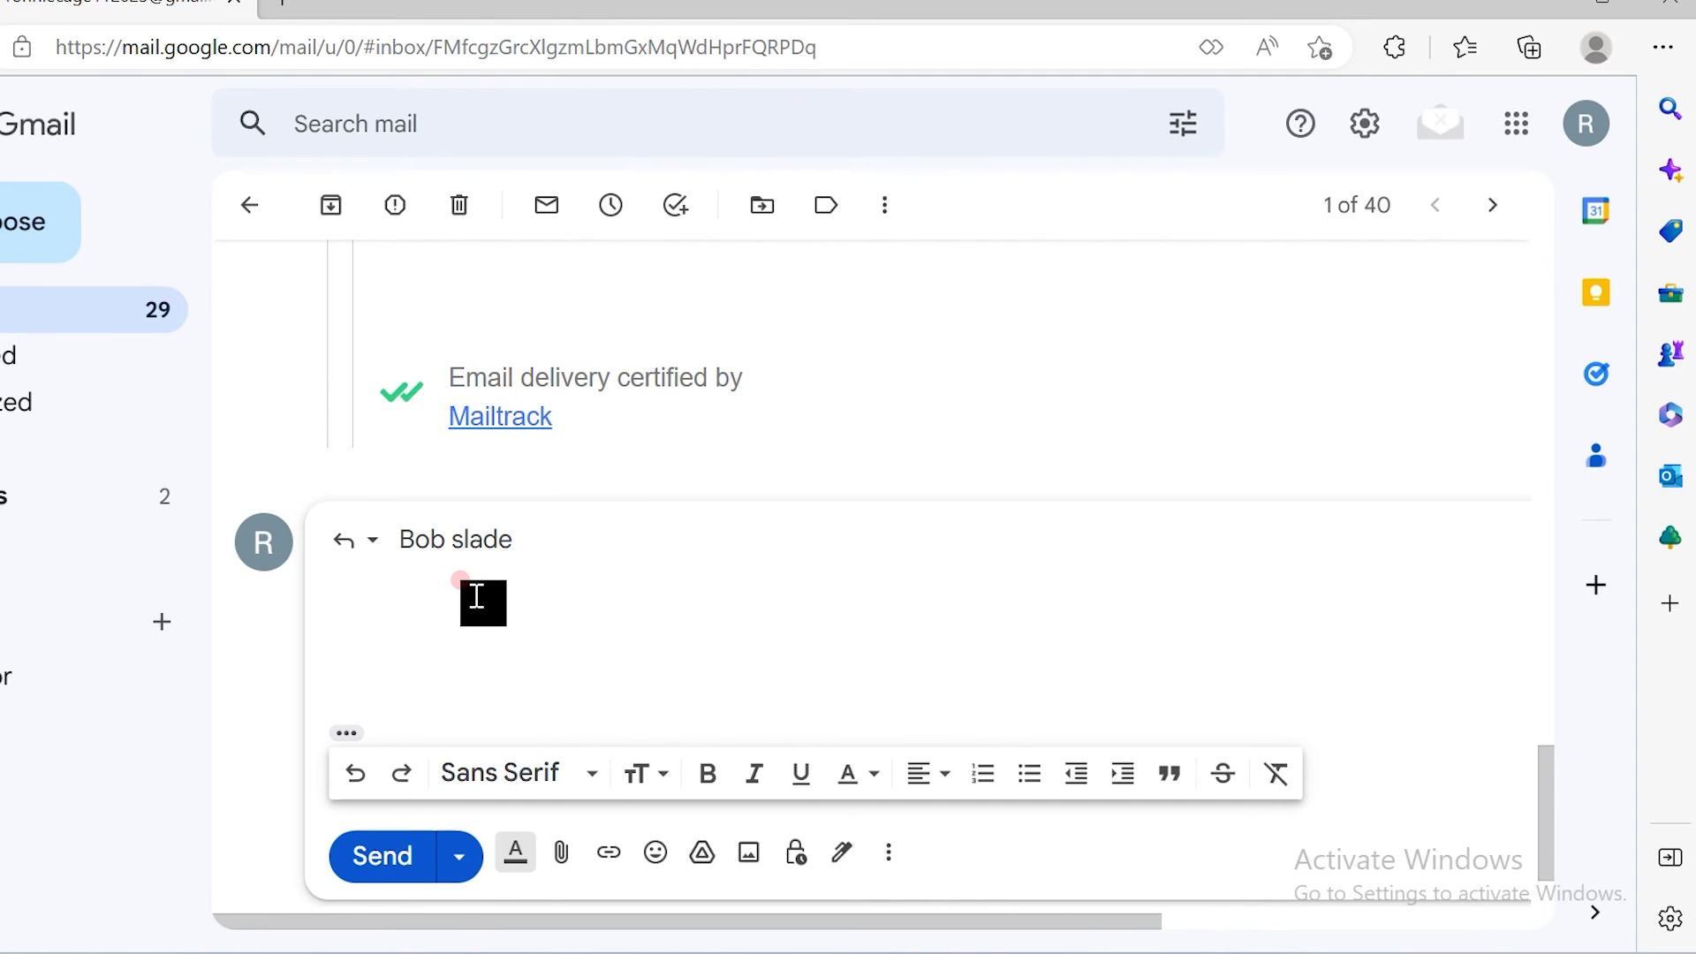
pyautogui.click(381, 856)
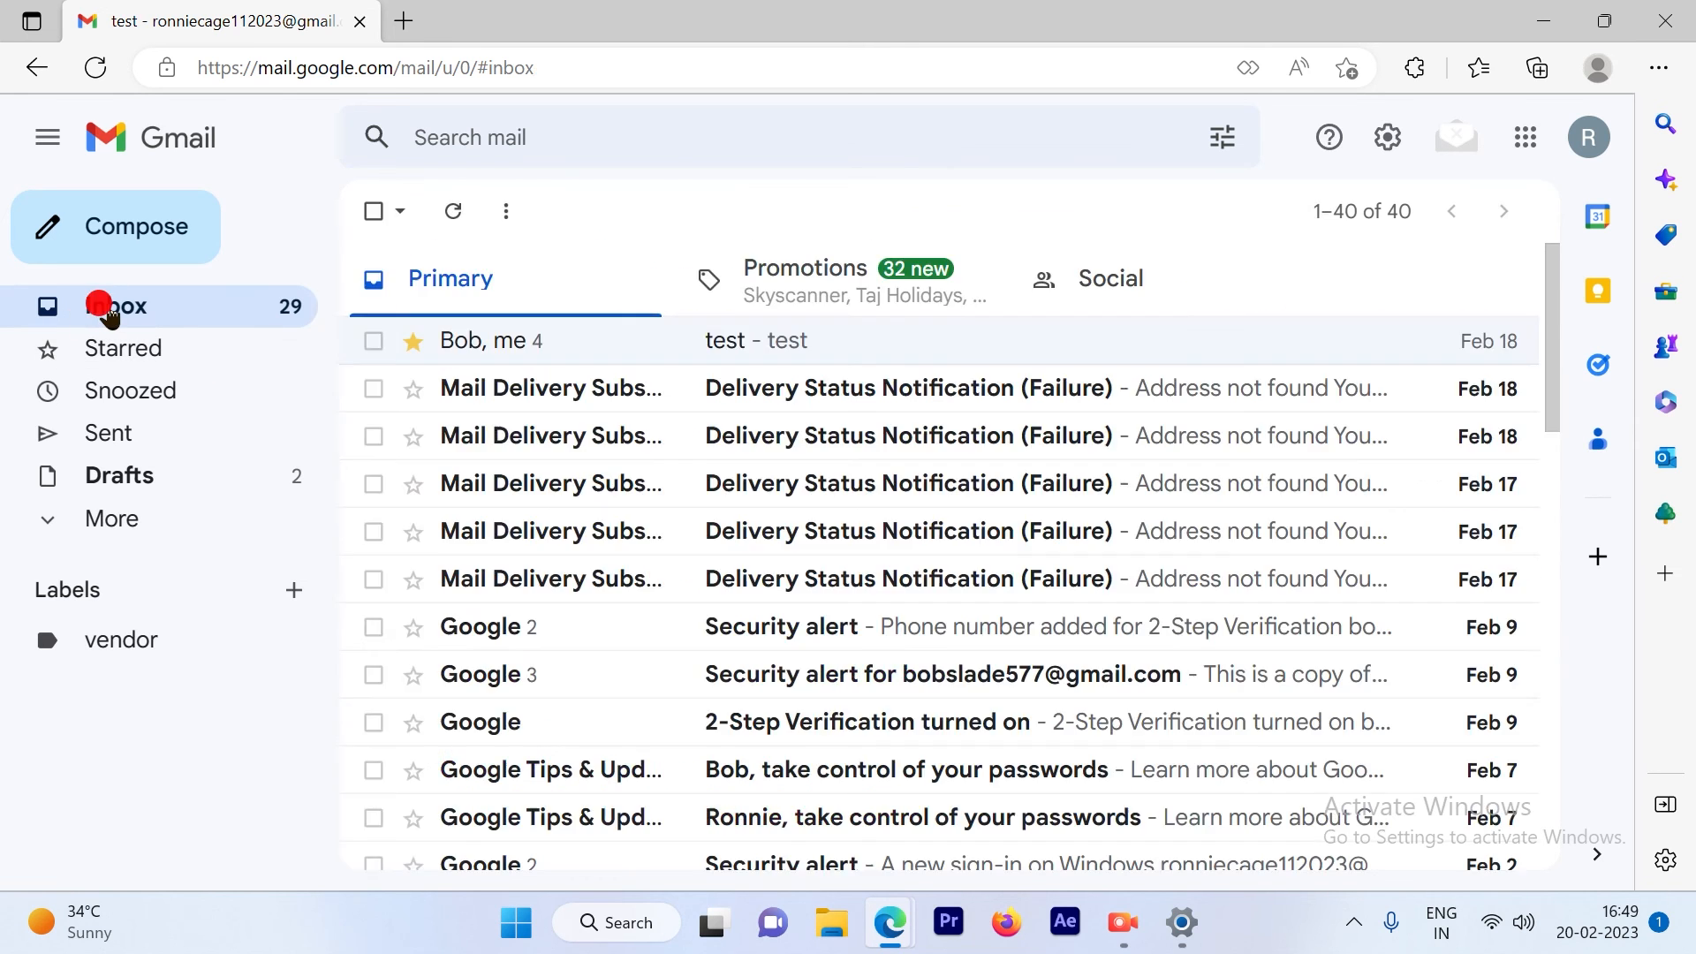
pyautogui.moveTo(1249, 389)
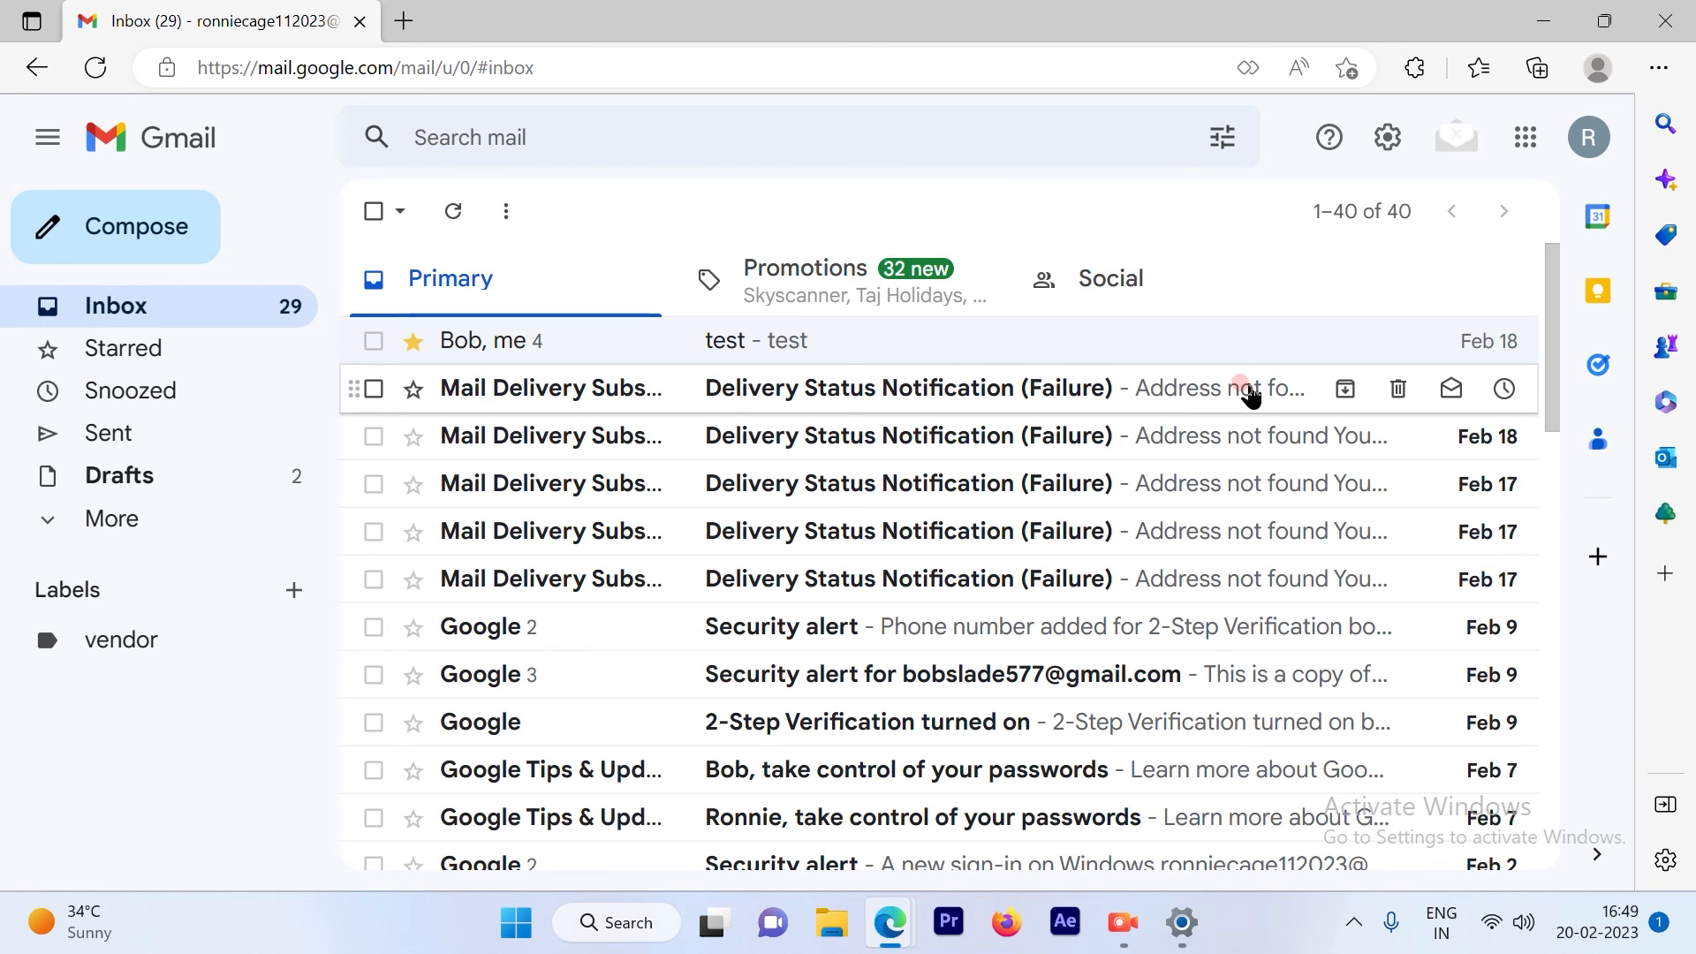